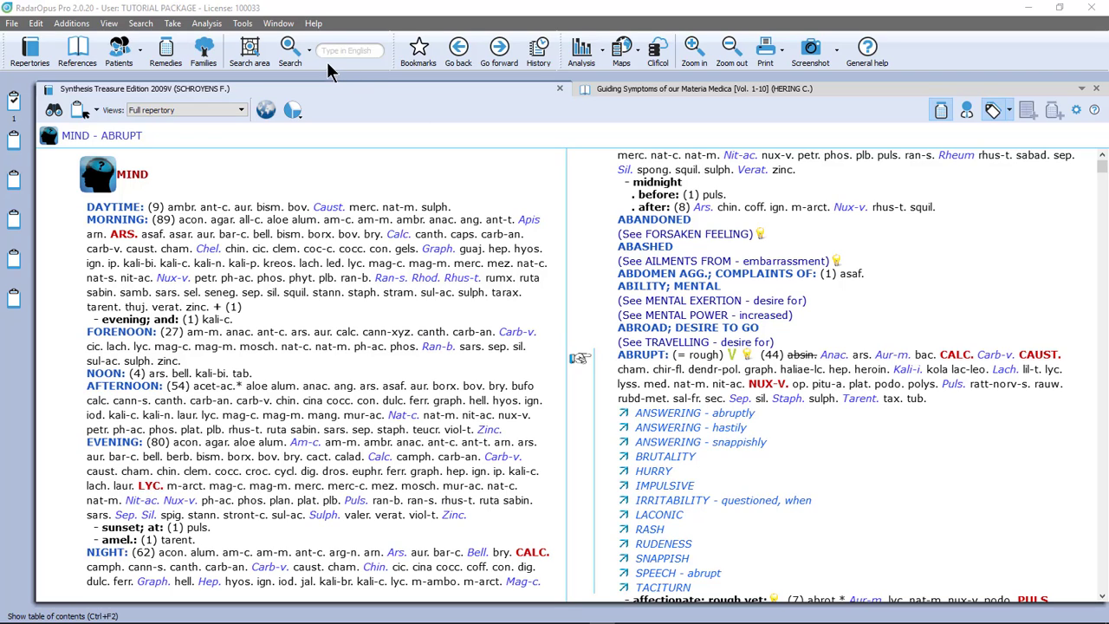
Look up 'bism' in the quick search and browse the Bismuthum remedy suggestions.
click(289, 48)
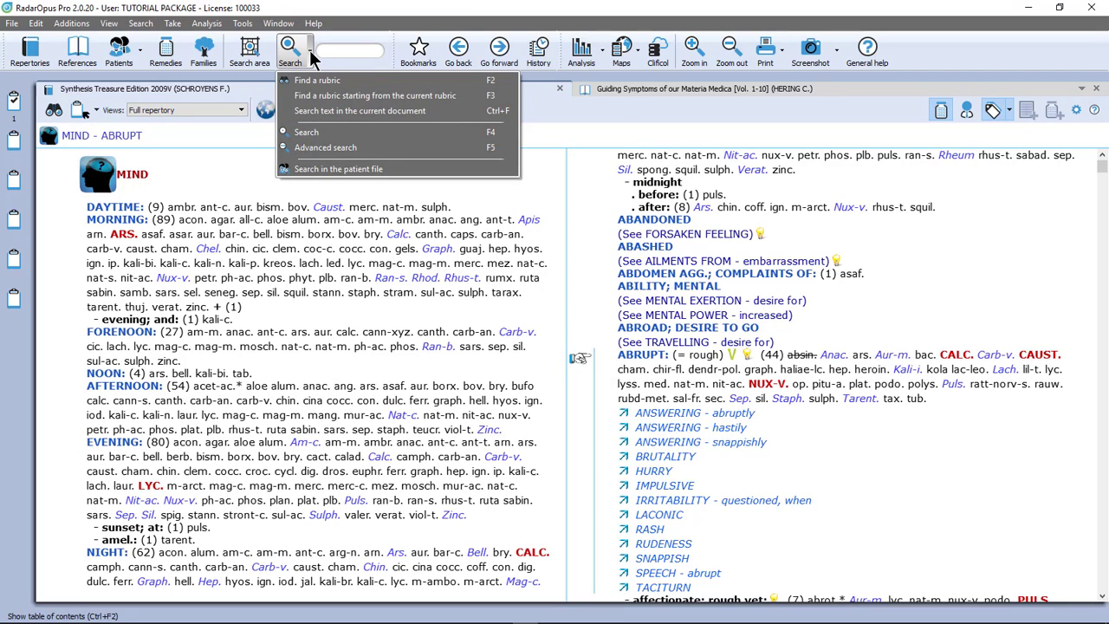
mouse_move(305, 132)
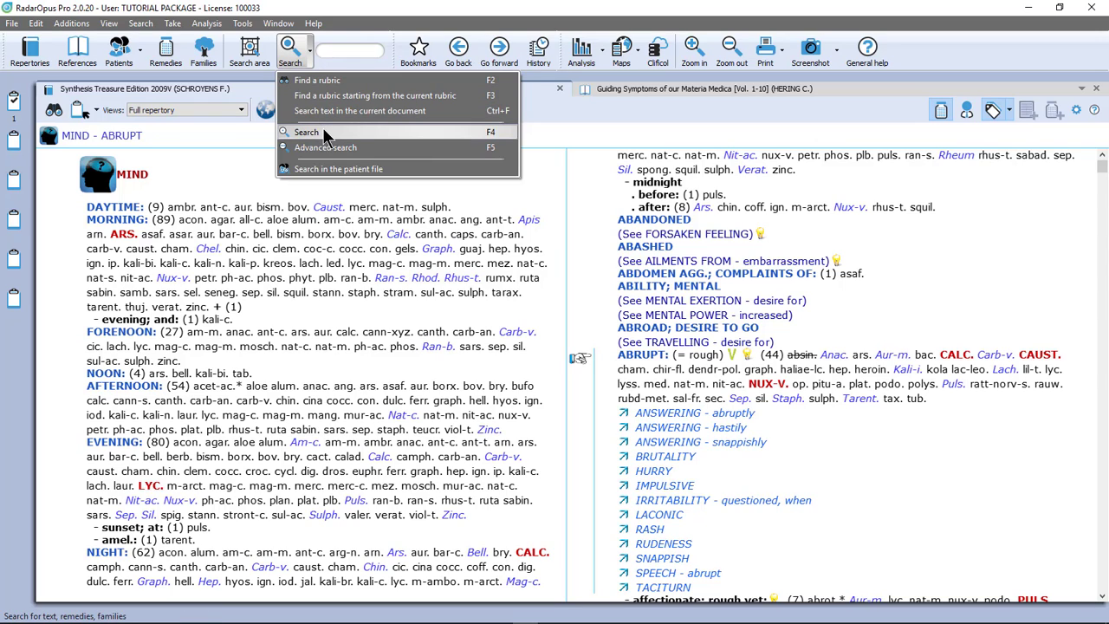
mouse_move(325, 146)
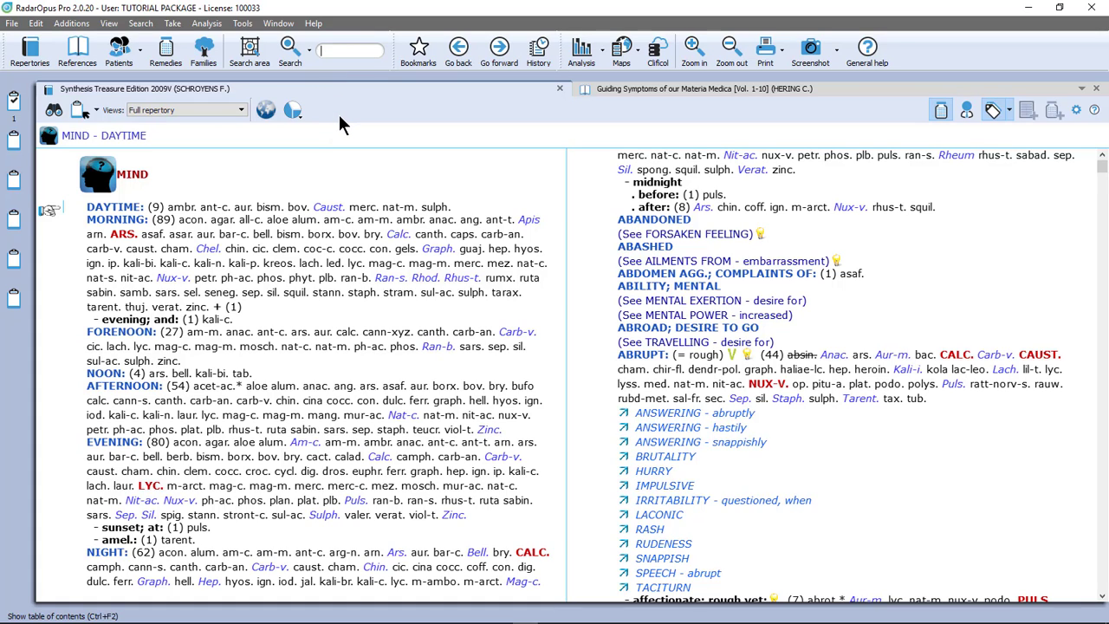
click(291, 48)
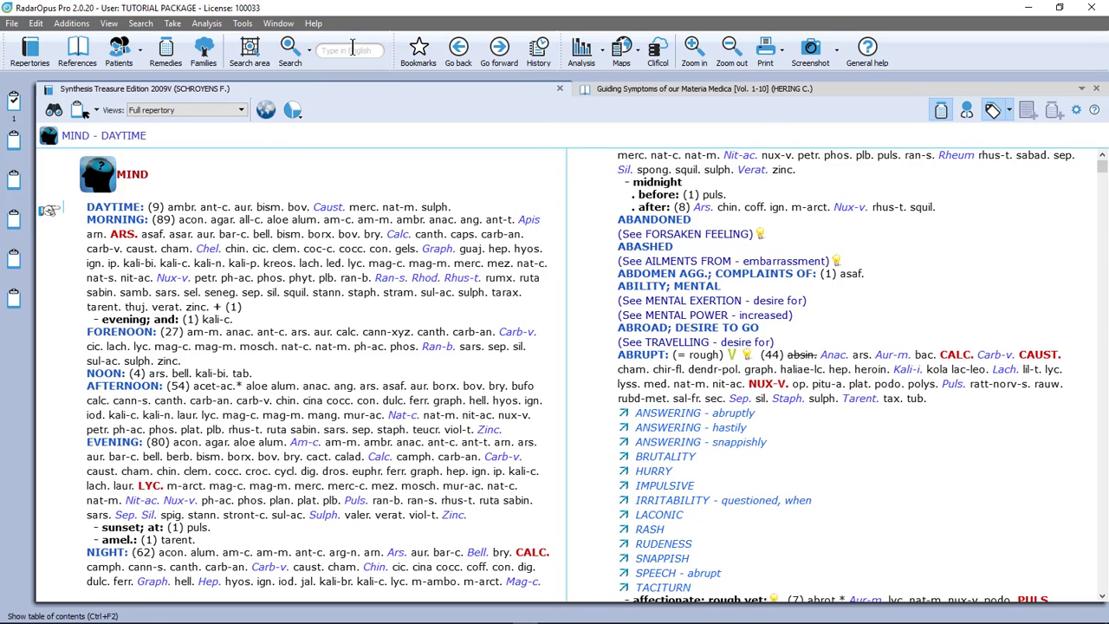
click(350, 50)
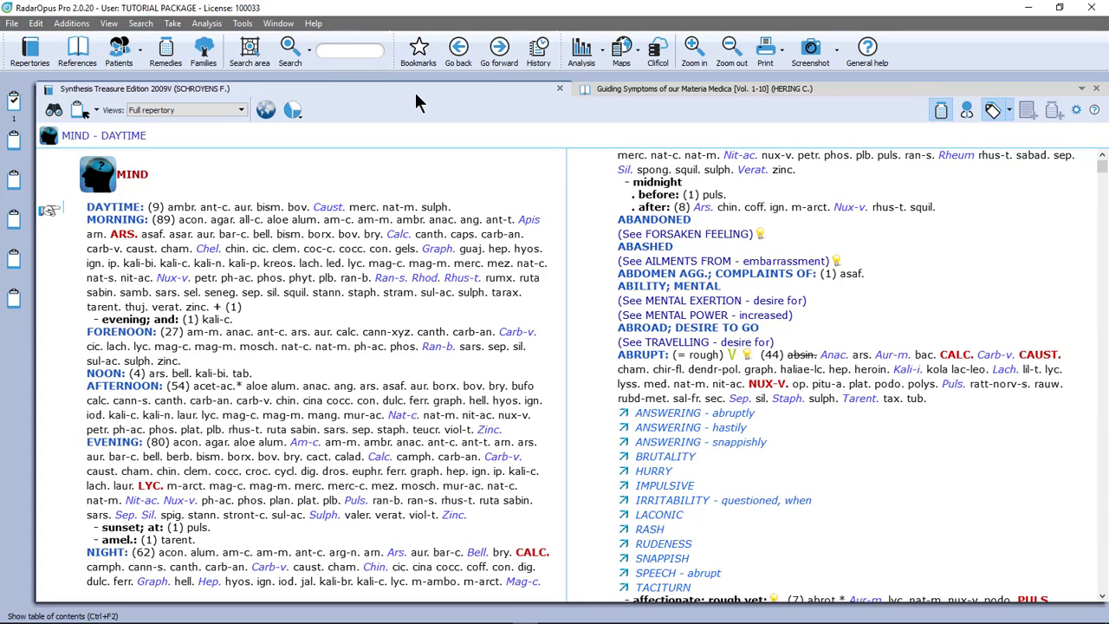
text(bism)
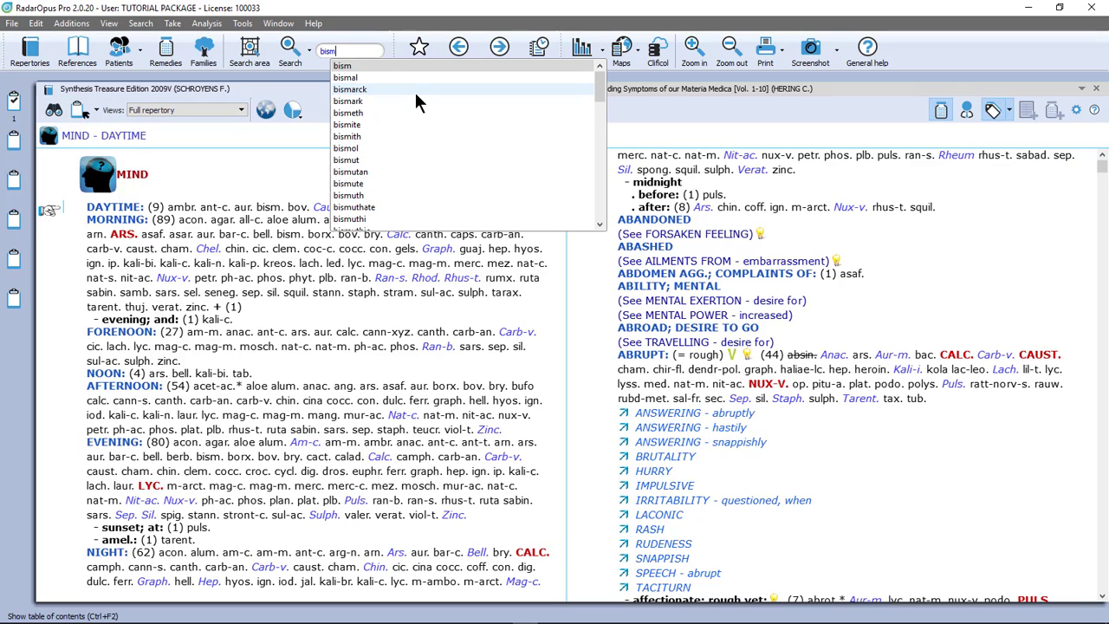
mouse_move(402, 135)
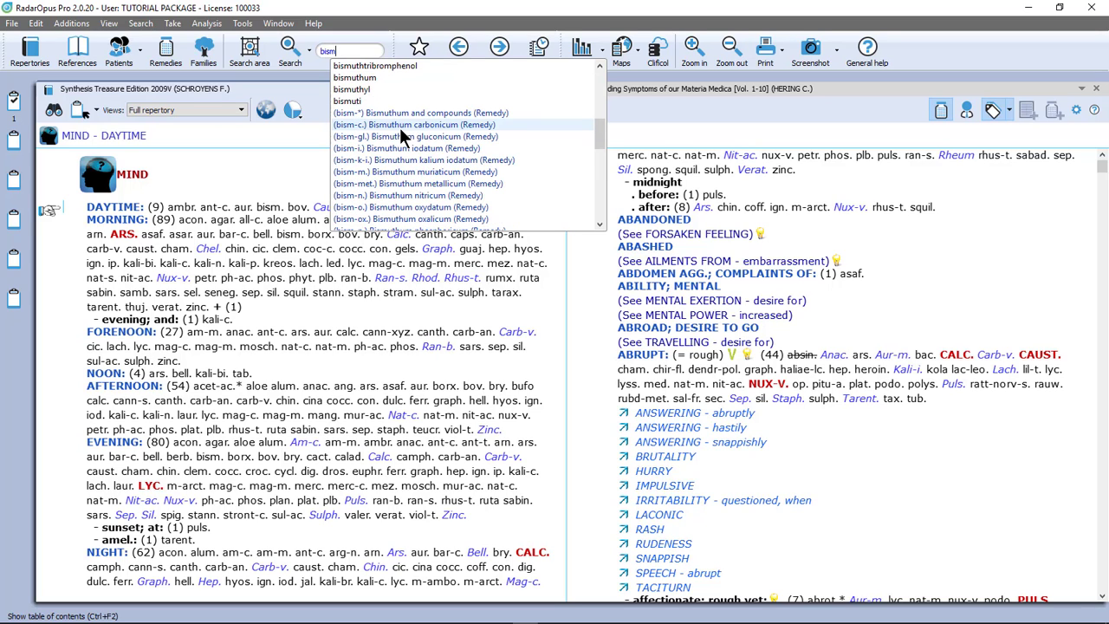
scroll(down, 3)
text(.)
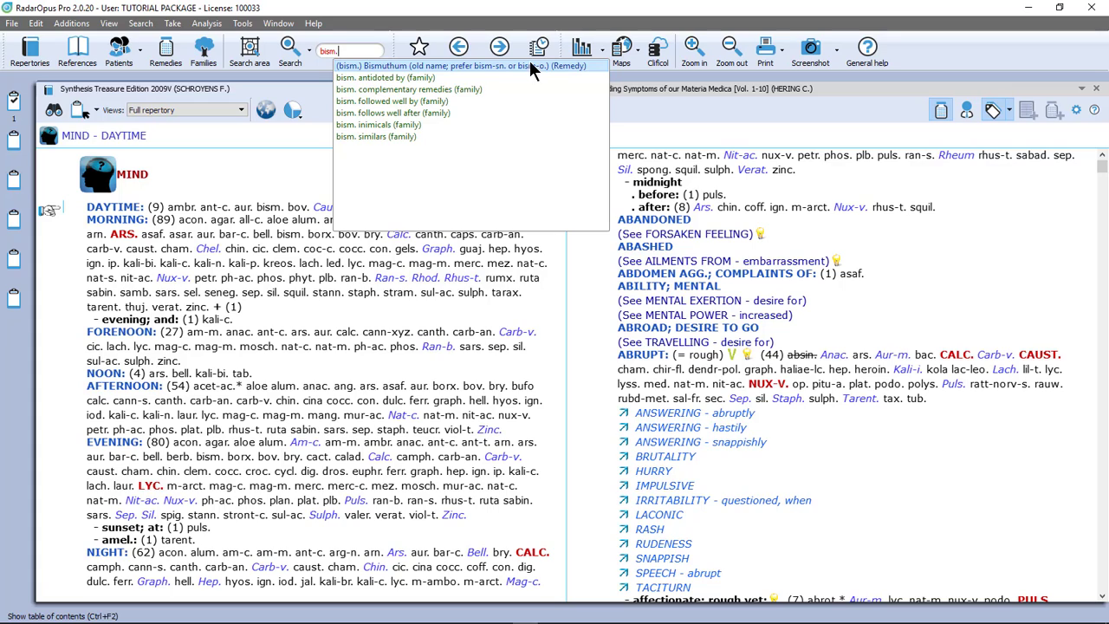
mouse_move(593, 77)
text(apis)
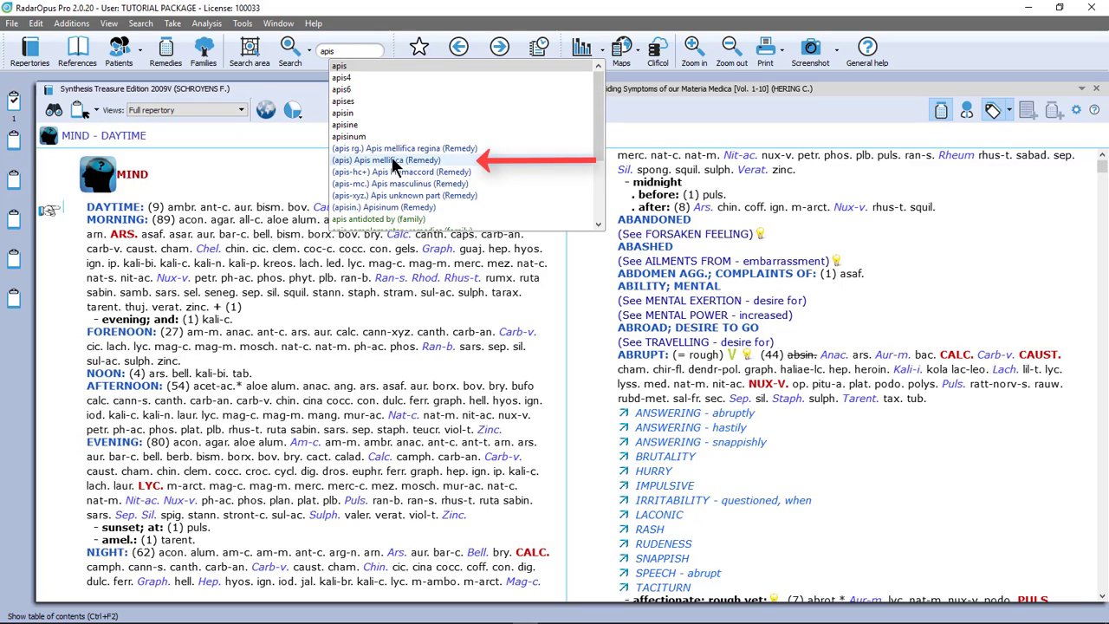
mouse_move(347, 165)
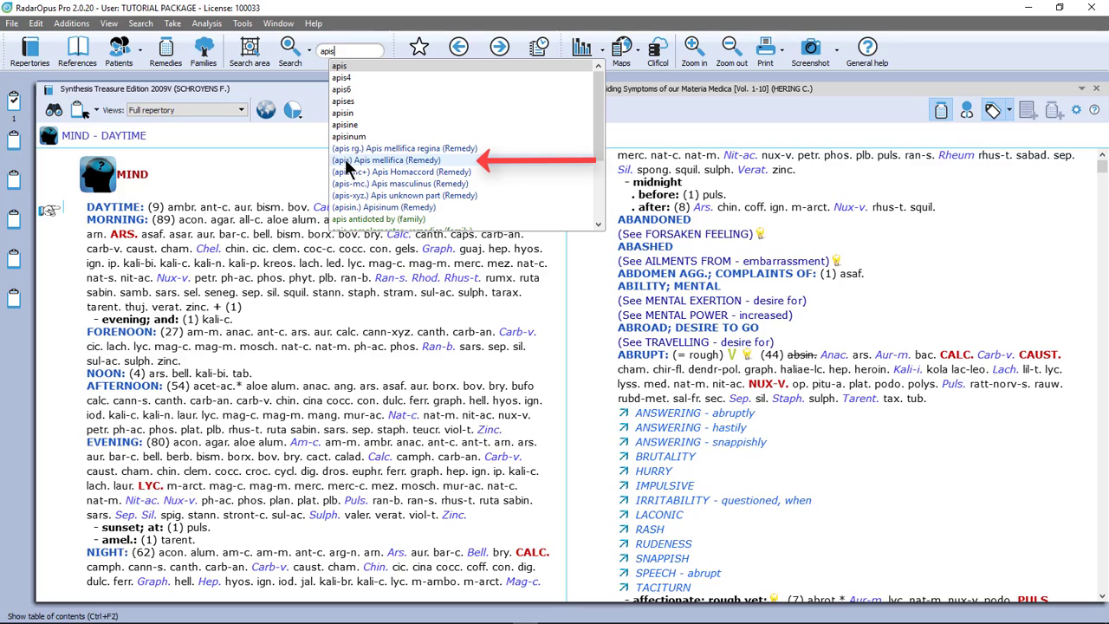
mouse_move(430, 164)
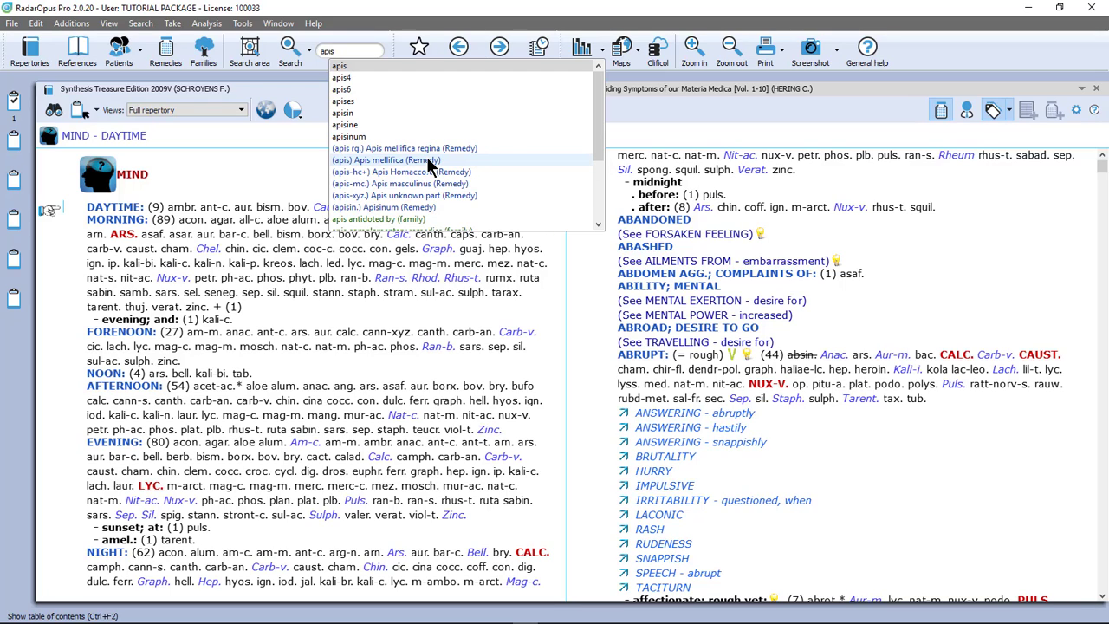
Choose Apis mellifica from the suggestions and run the lookup, landing on the Mind Absorbed rubrics.
click(386, 160)
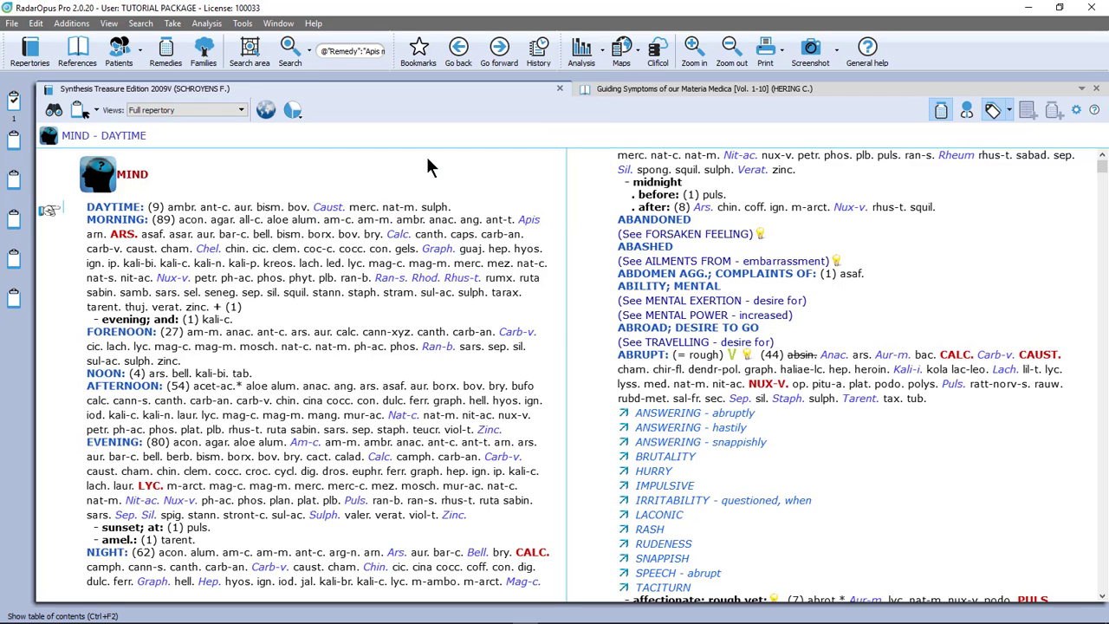
click(290, 48)
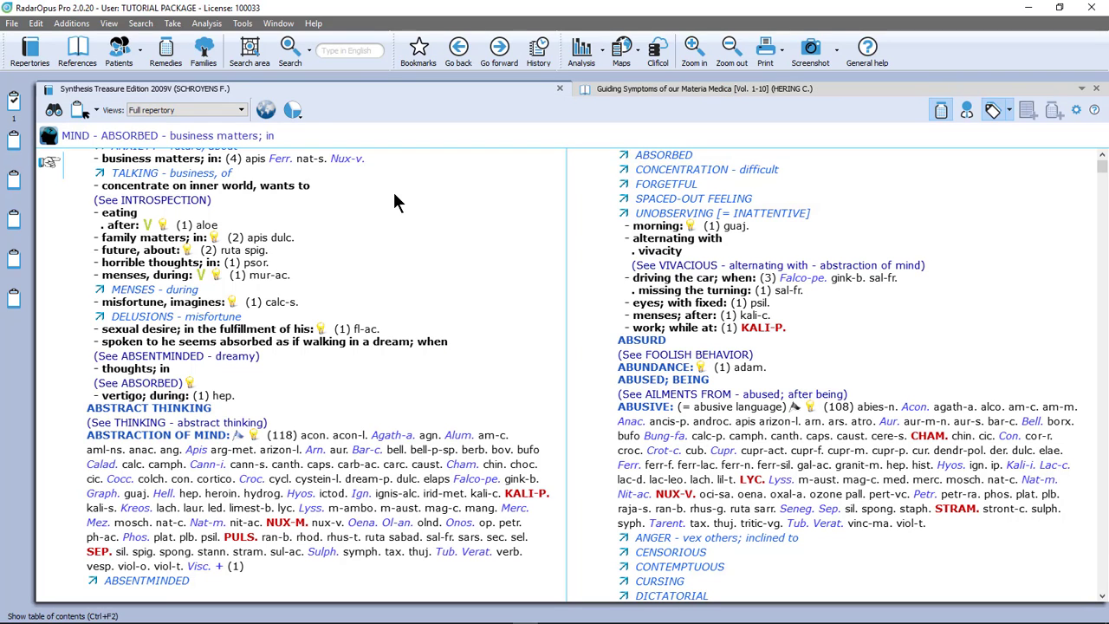
Search the repertory for the remedy Bismuthum ('bism.'), listing 1632 Synthesis rubrics.
click(291, 49)
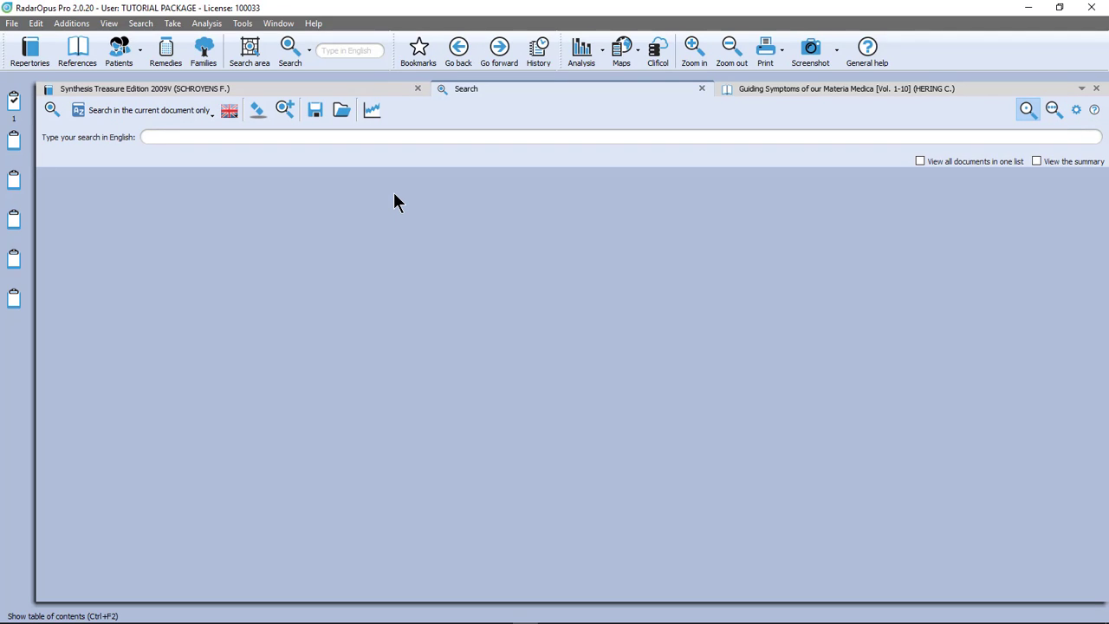
text(b)
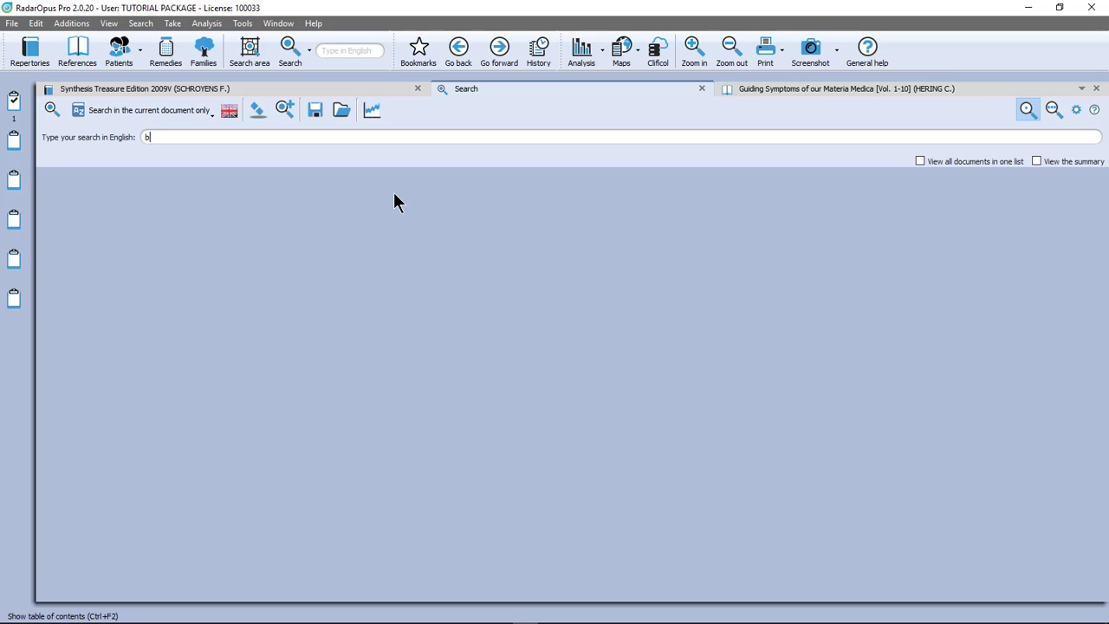
text(ism)
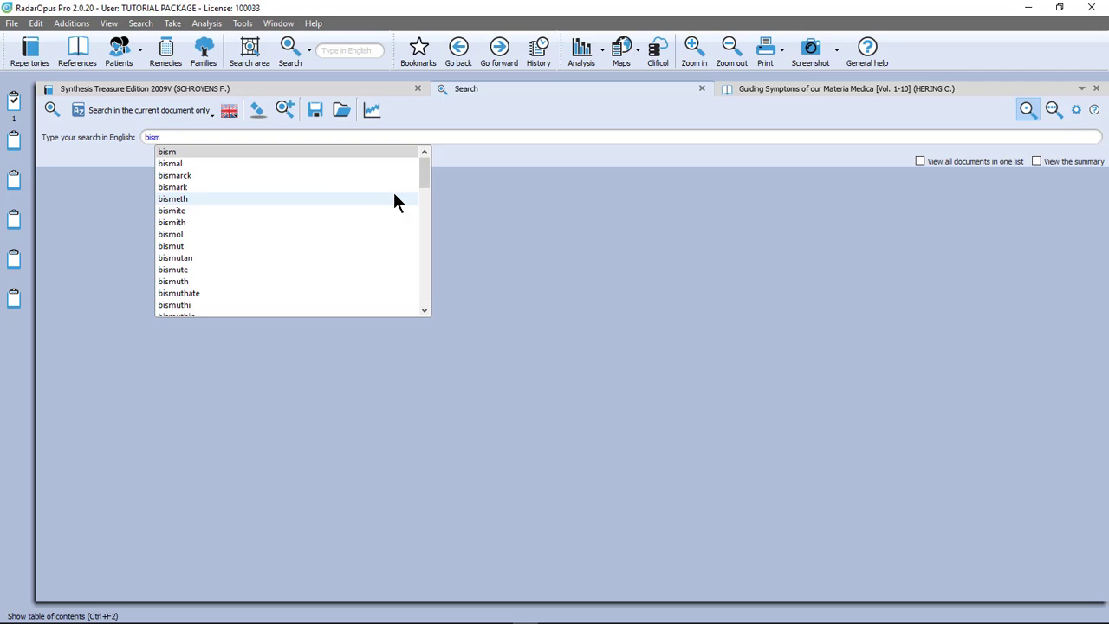
text(.)
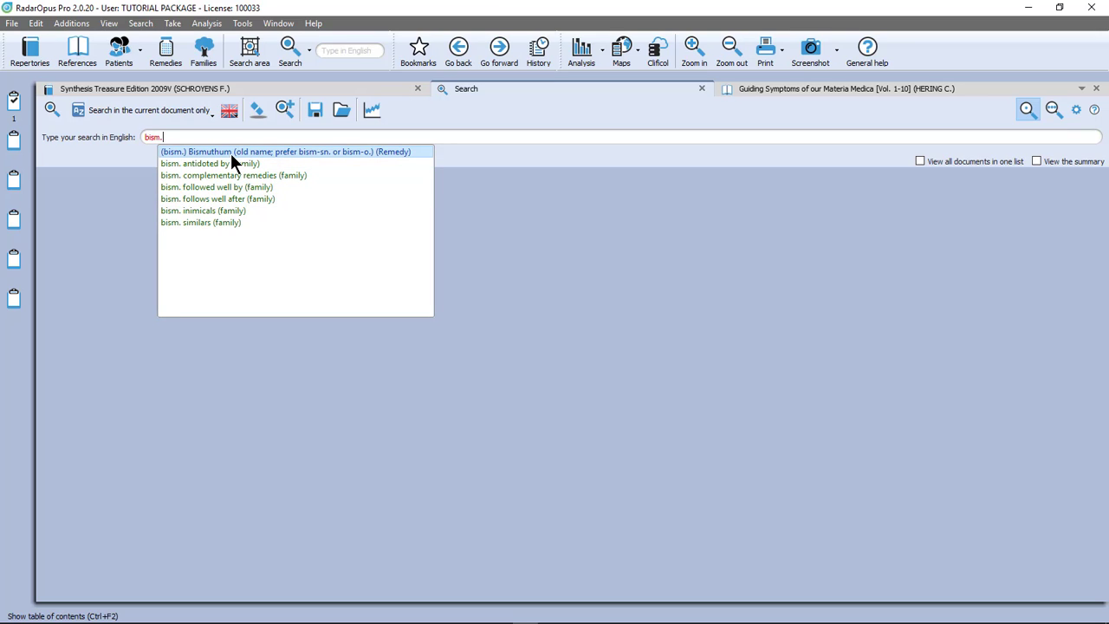
click(286, 150)
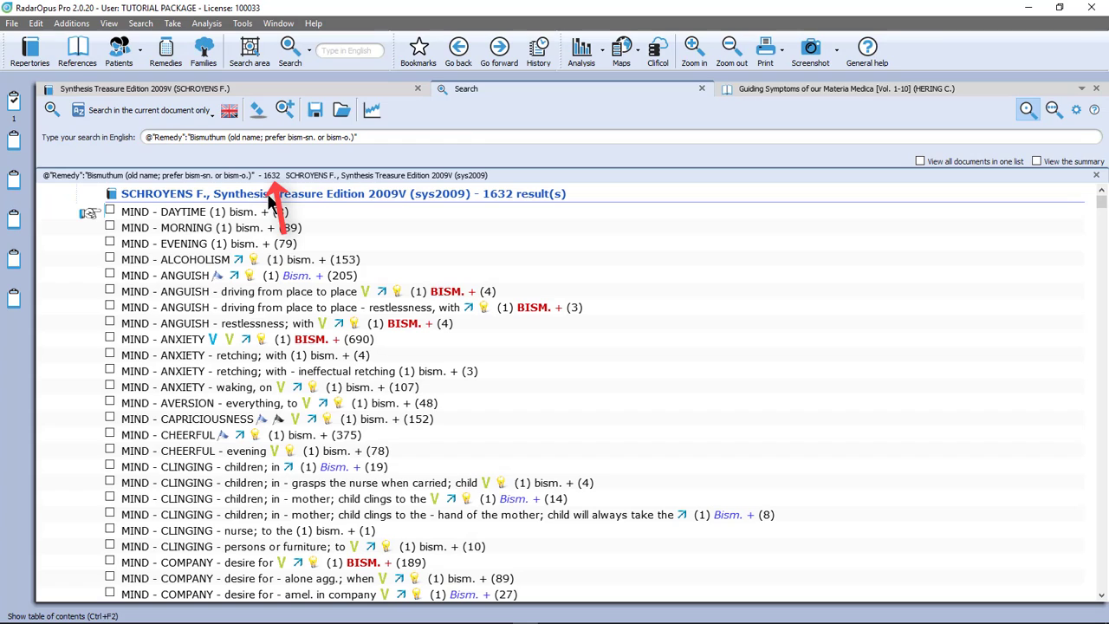
mouse_move(256, 308)
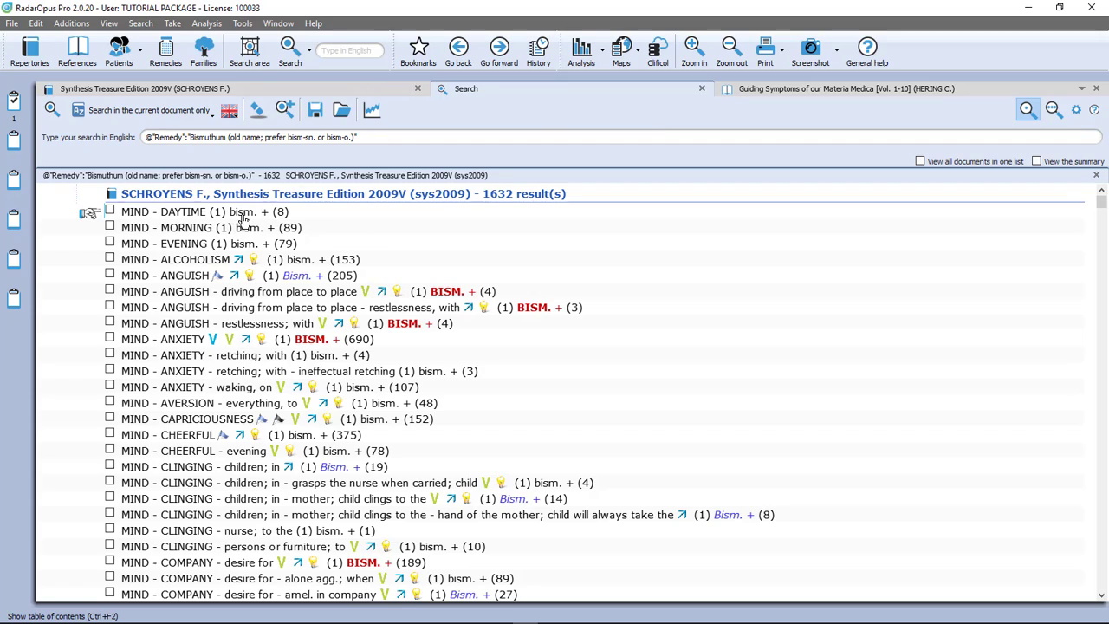
mouse_move(254, 240)
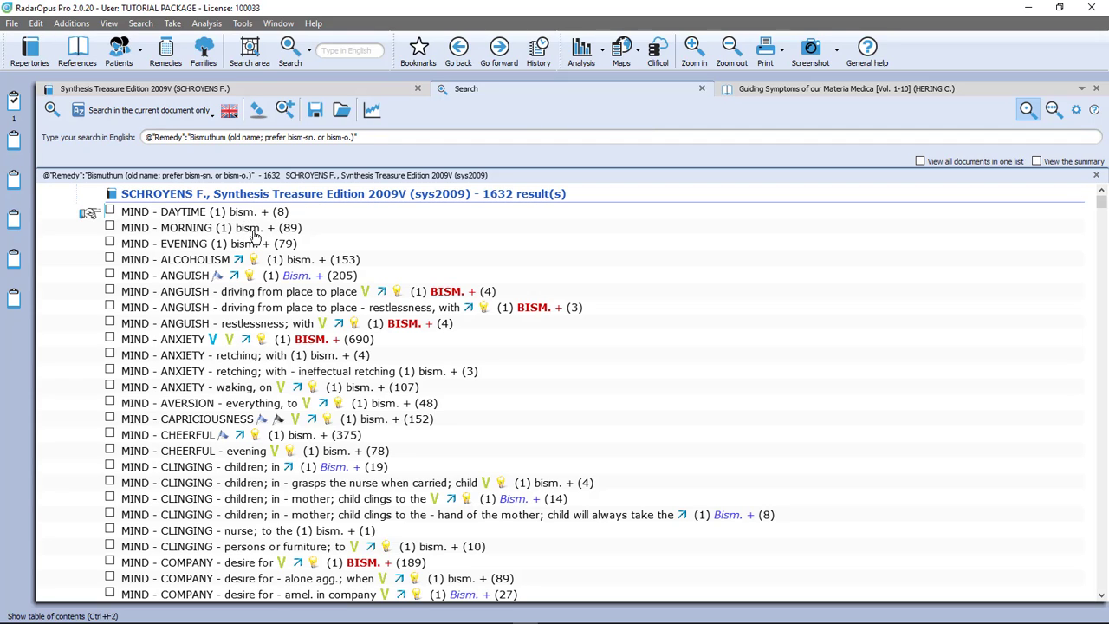
mouse_move(437, 299)
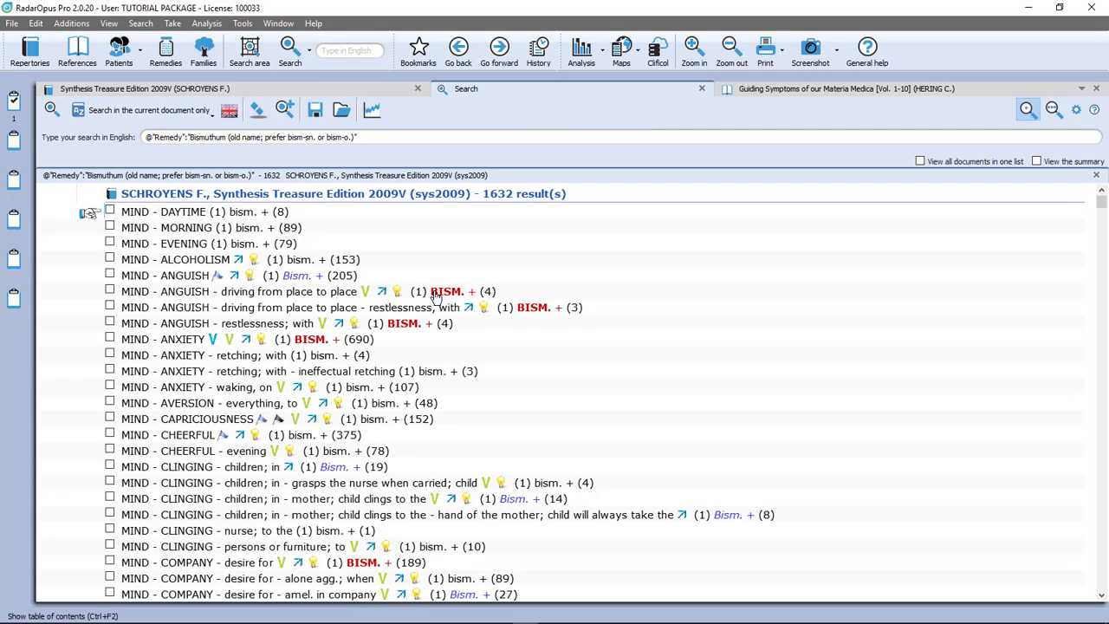
mouse_move(494, 253)
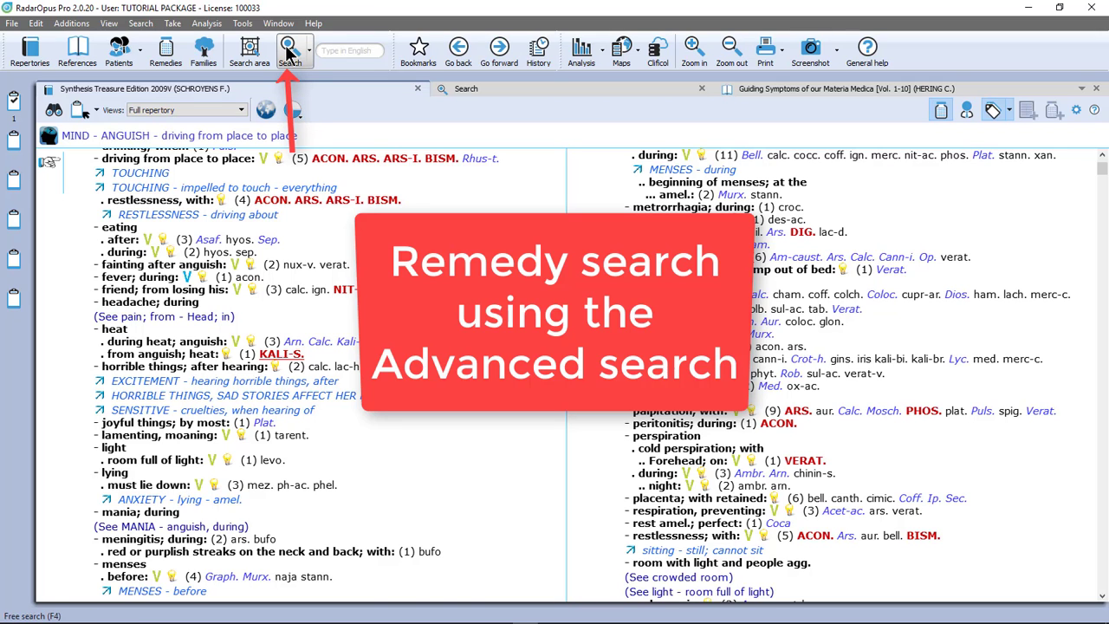
Clear the earlier searches and search for Belladonna, listing 12058 Synthesis rubrics.
click(289, 50)
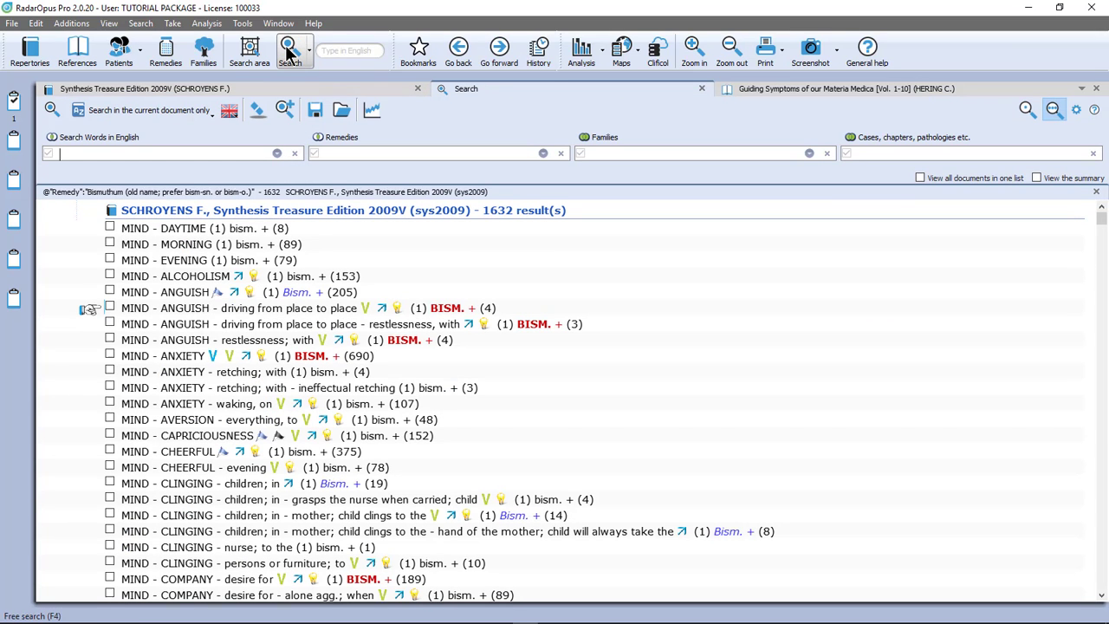
mouse_move(256, 109)
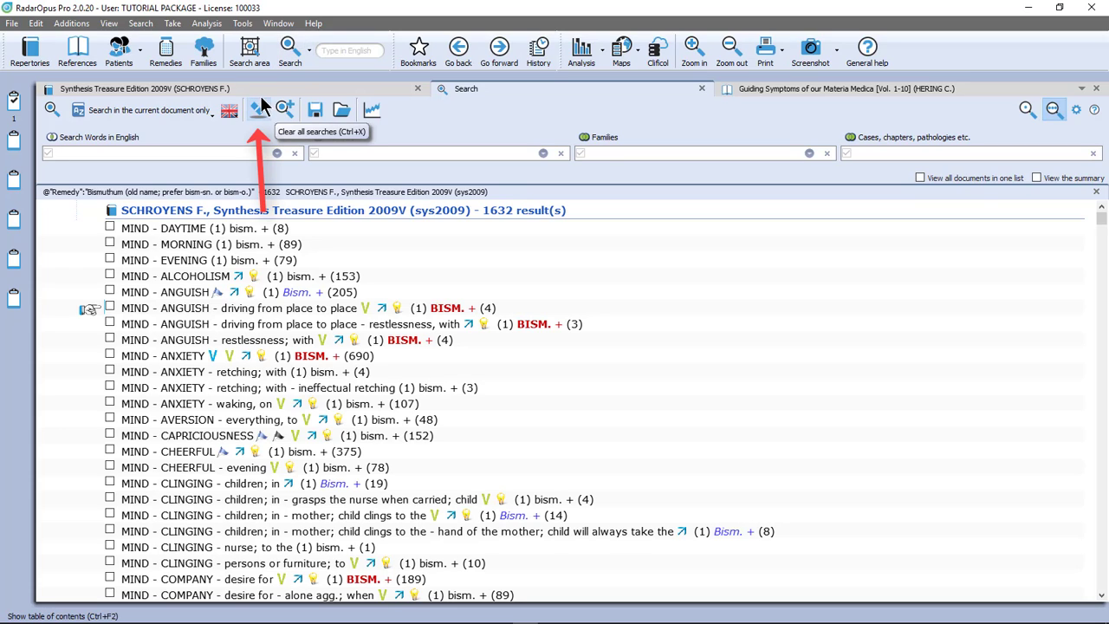
click(257, 111)
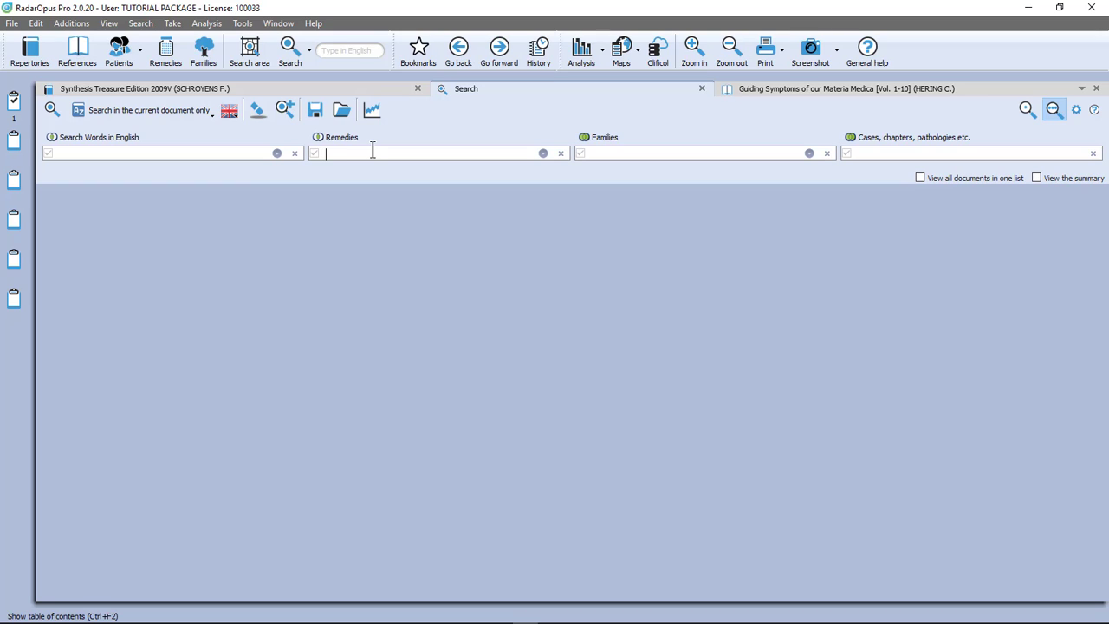
text(bell)
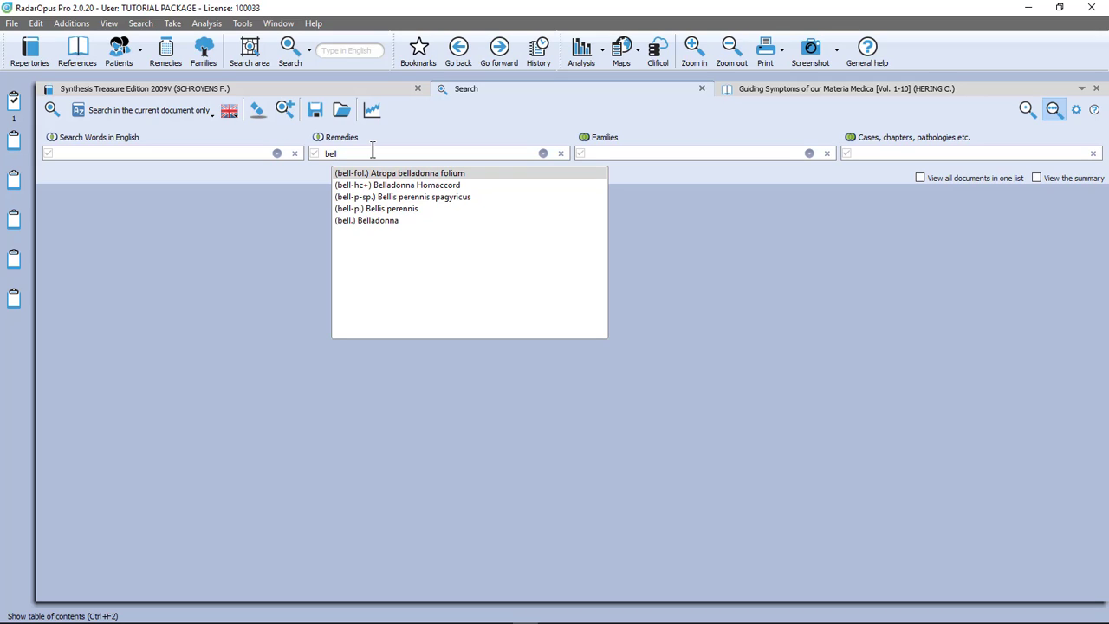
mouse_move(373, 220)
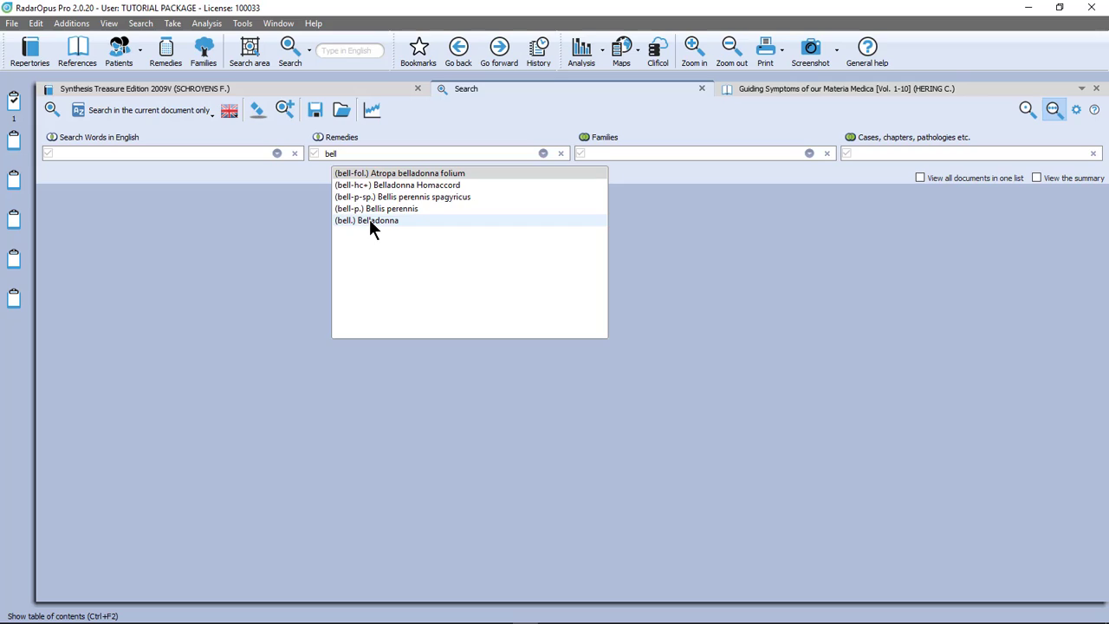
click(366, 220)
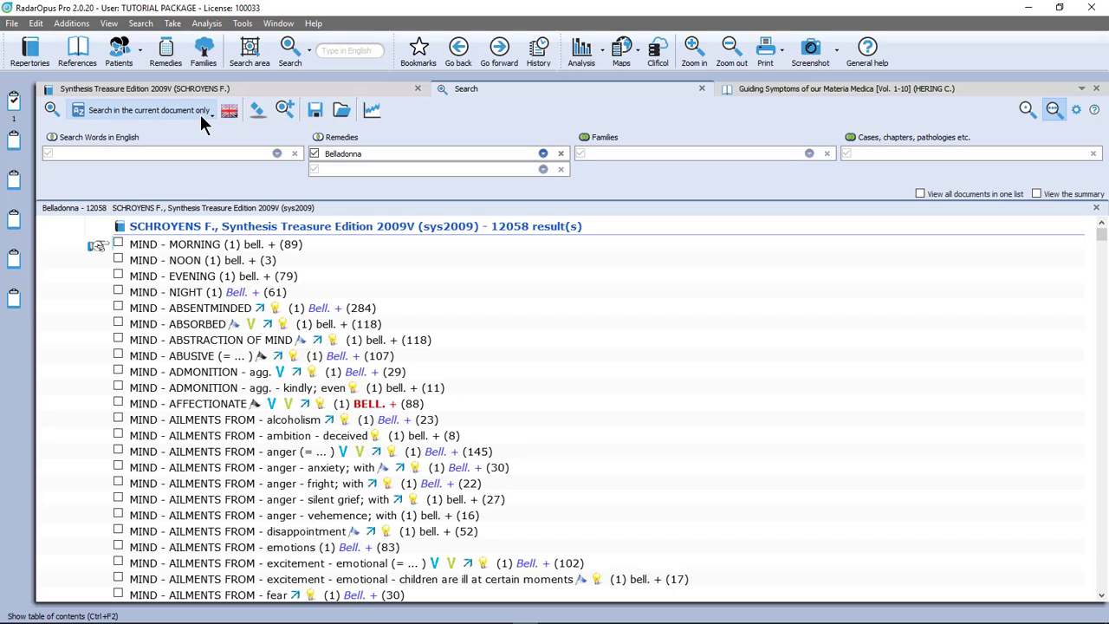
mouse_move(271, 340)
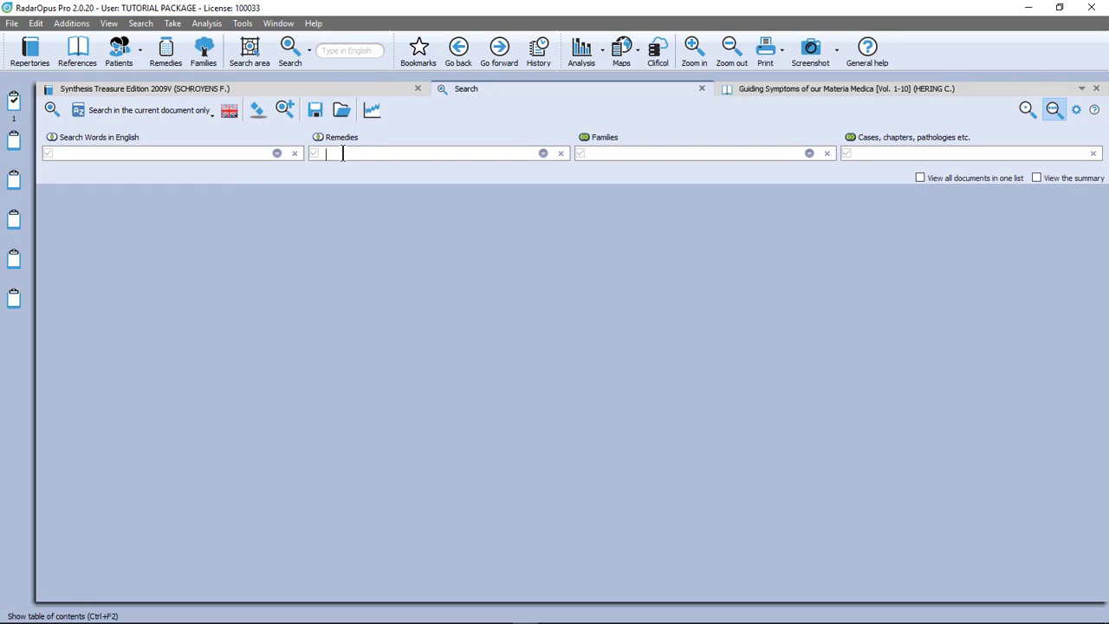
Enter Ignatia amara as the remedy and bring up its remedy extraction options.
text(ign.)
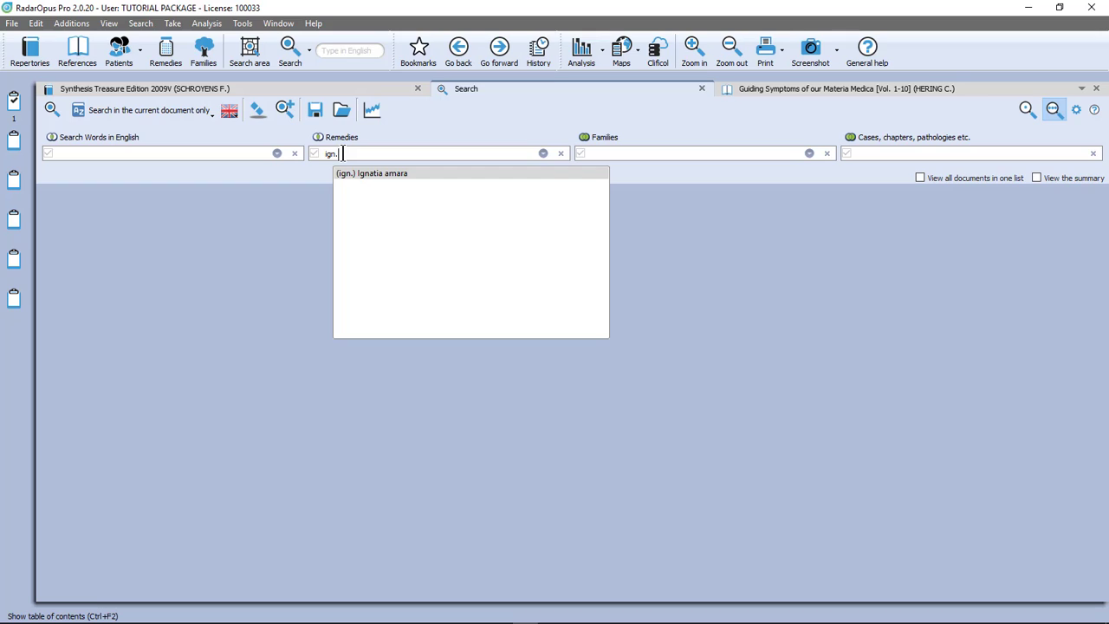
click(371, 174)
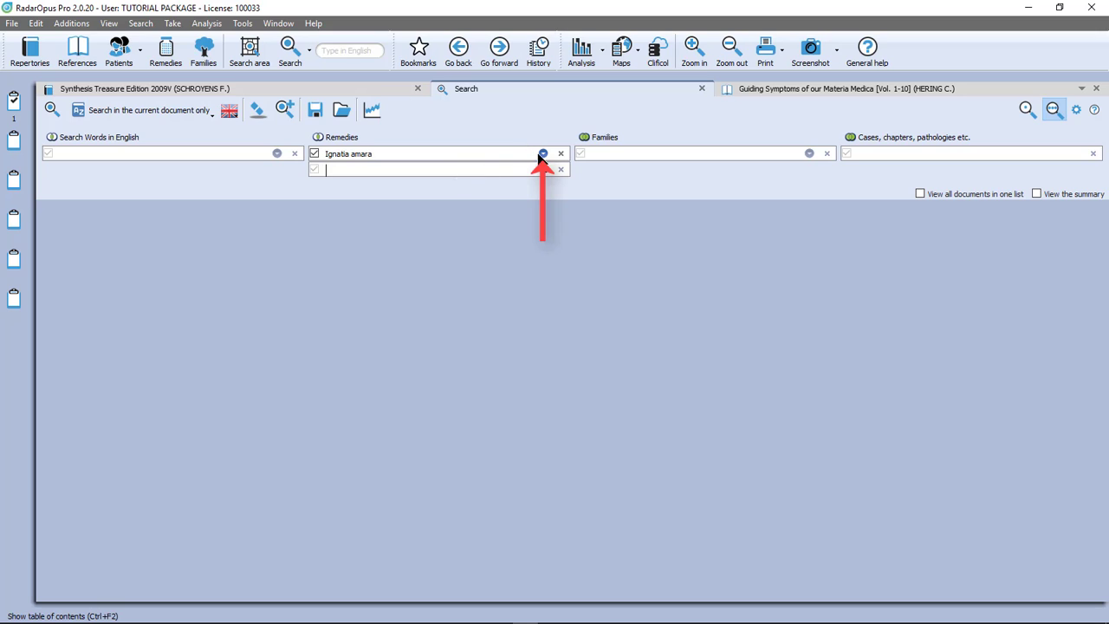
click(544, 152)
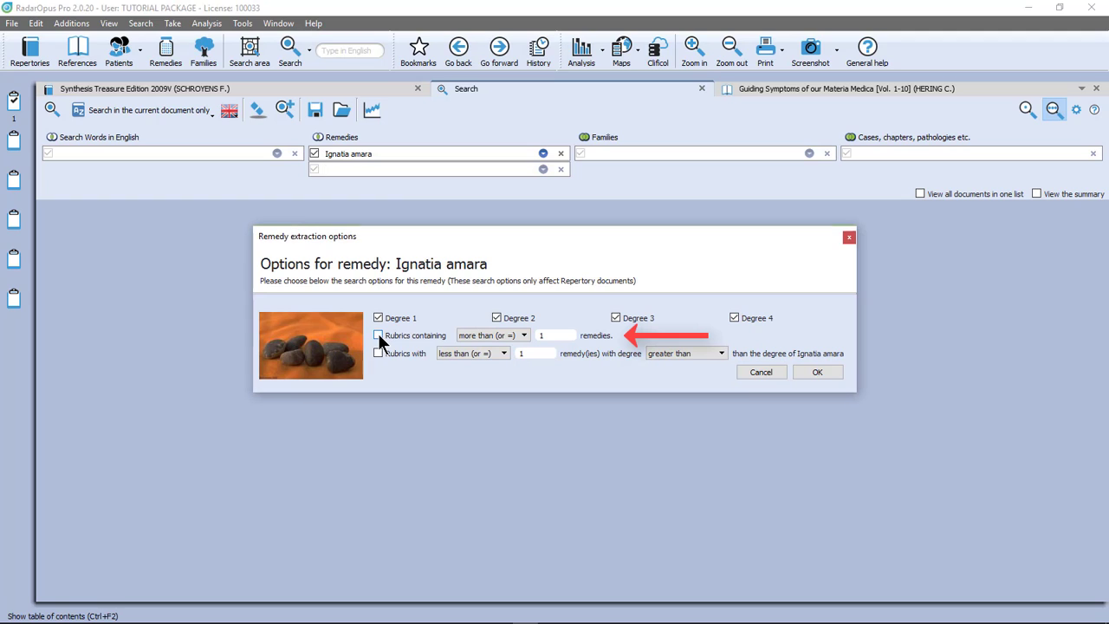
Limit to rubrics containing 10 or fewer remedies and run the Ignatia search (1856 results).
click(378, 336)
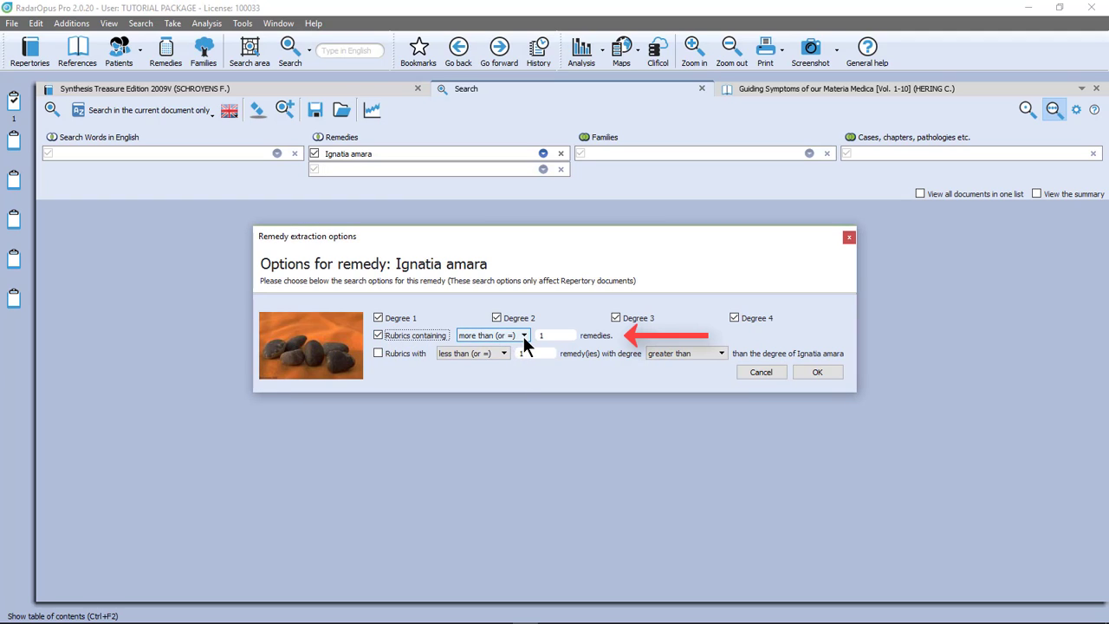
click(524, 336)
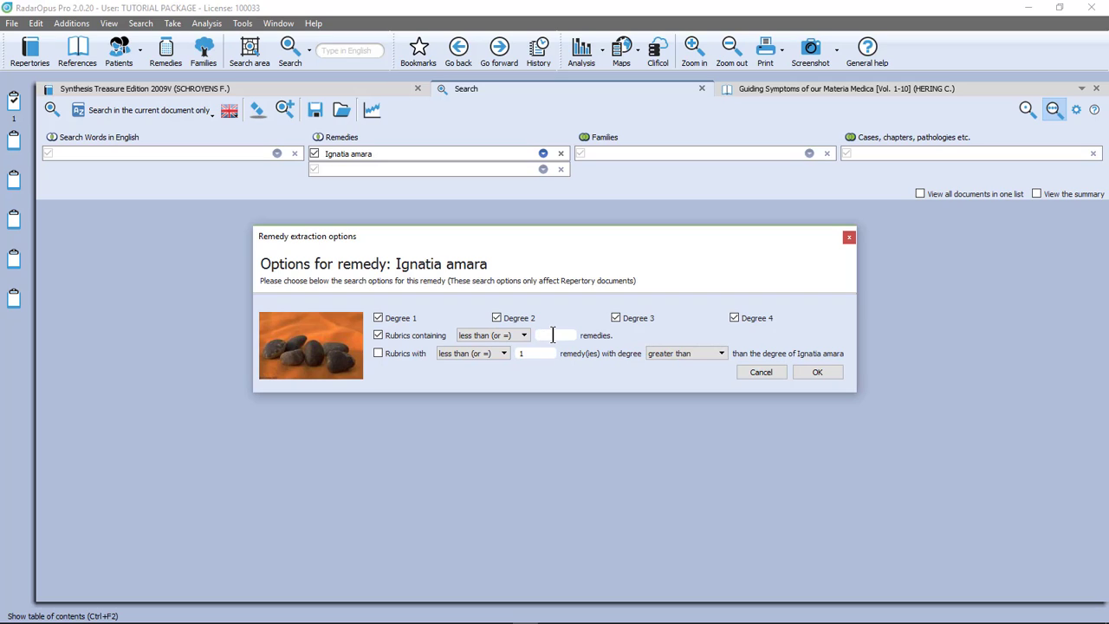
text(10)
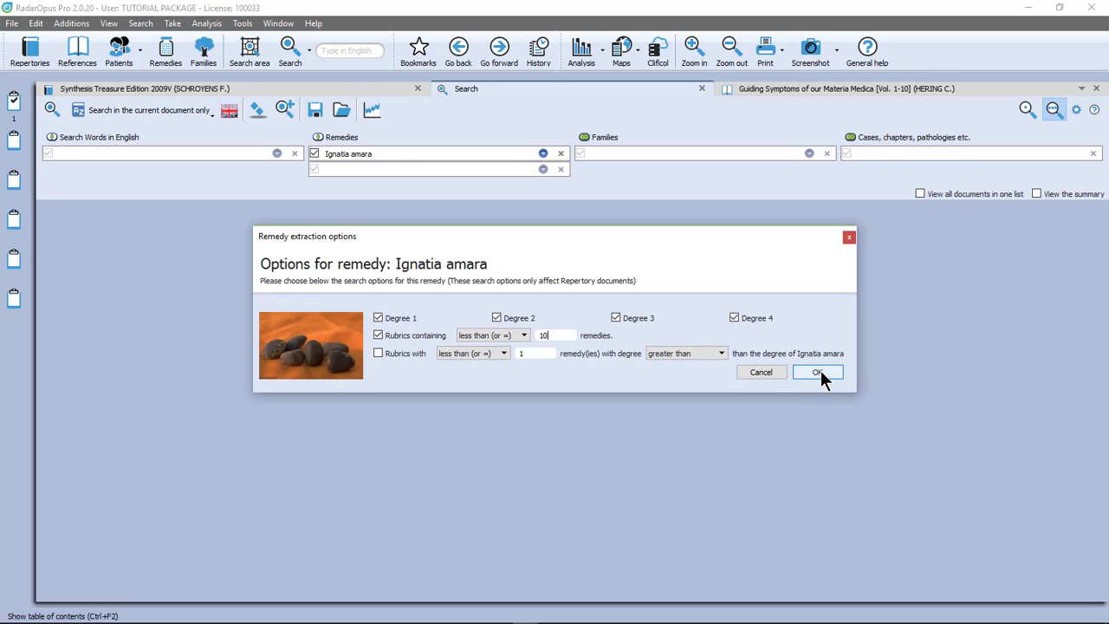
click(815, 371)
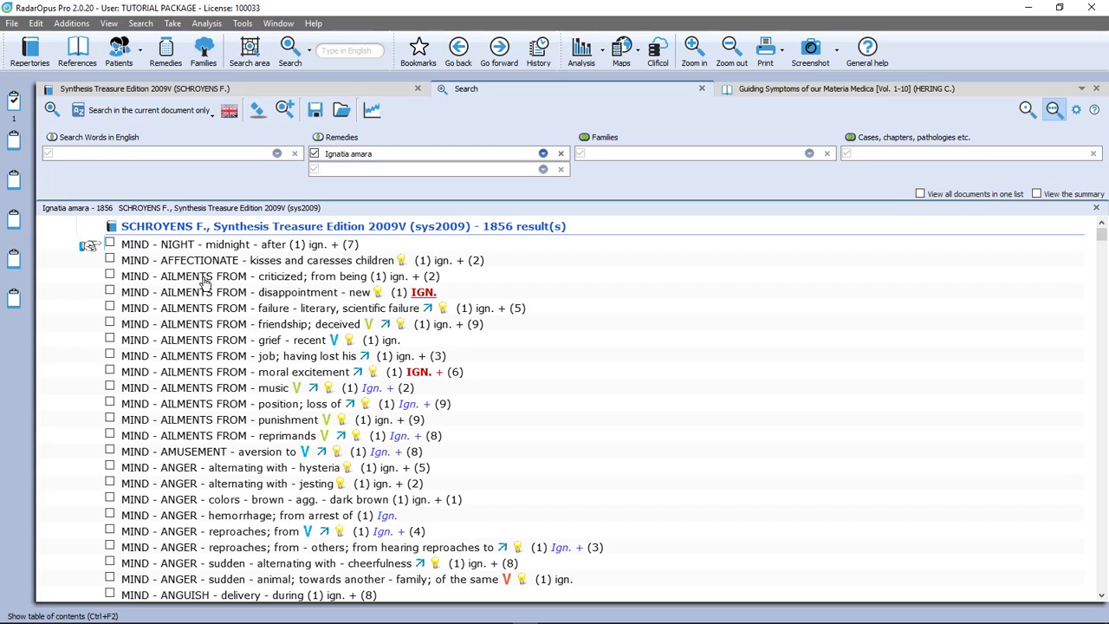
mouse_move(315, 321)
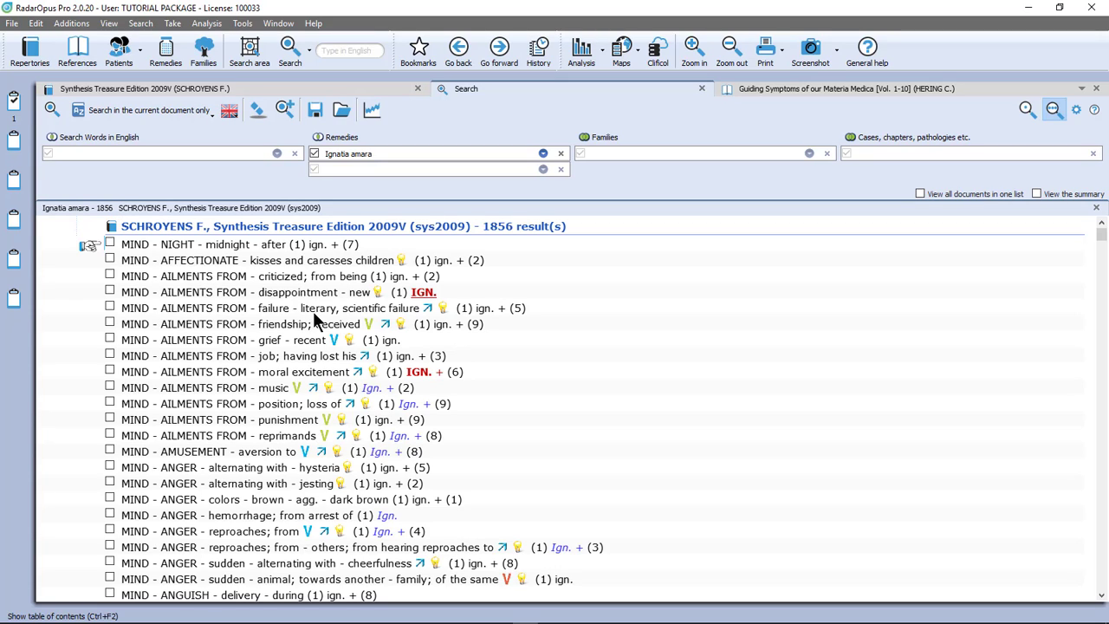
mouse_move(355, 320)
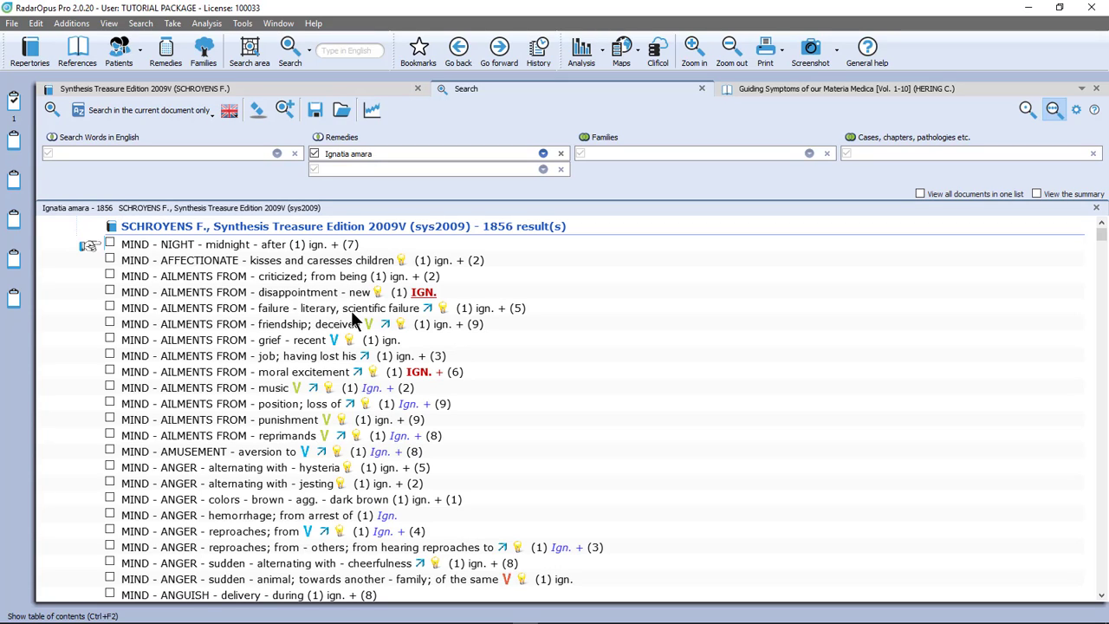
mouse_move(485, 285)
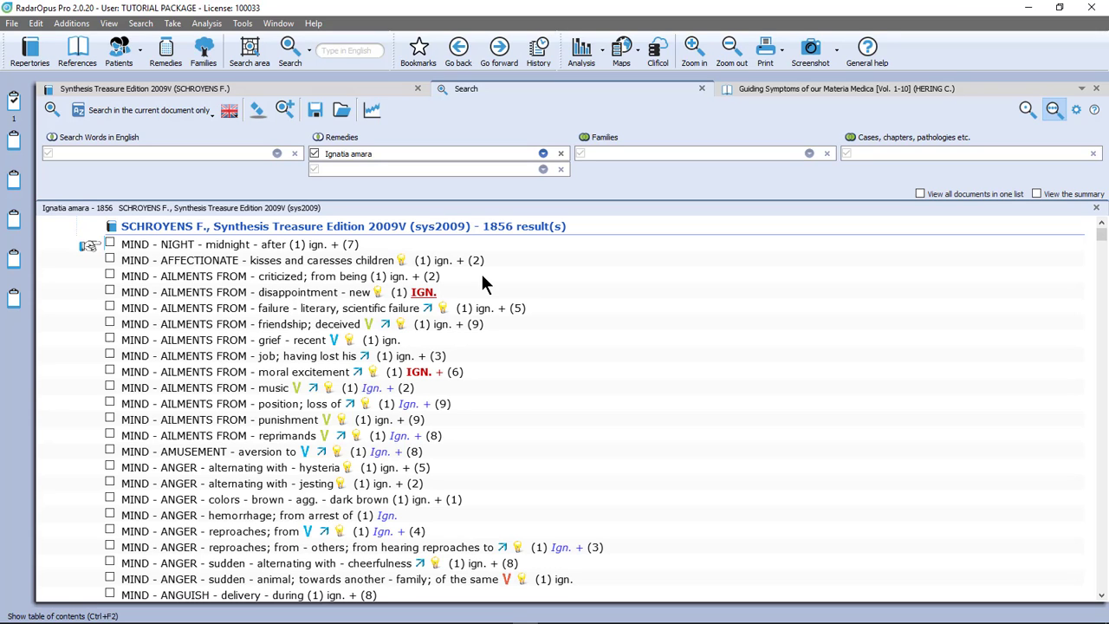
mouse_move(303, 275)
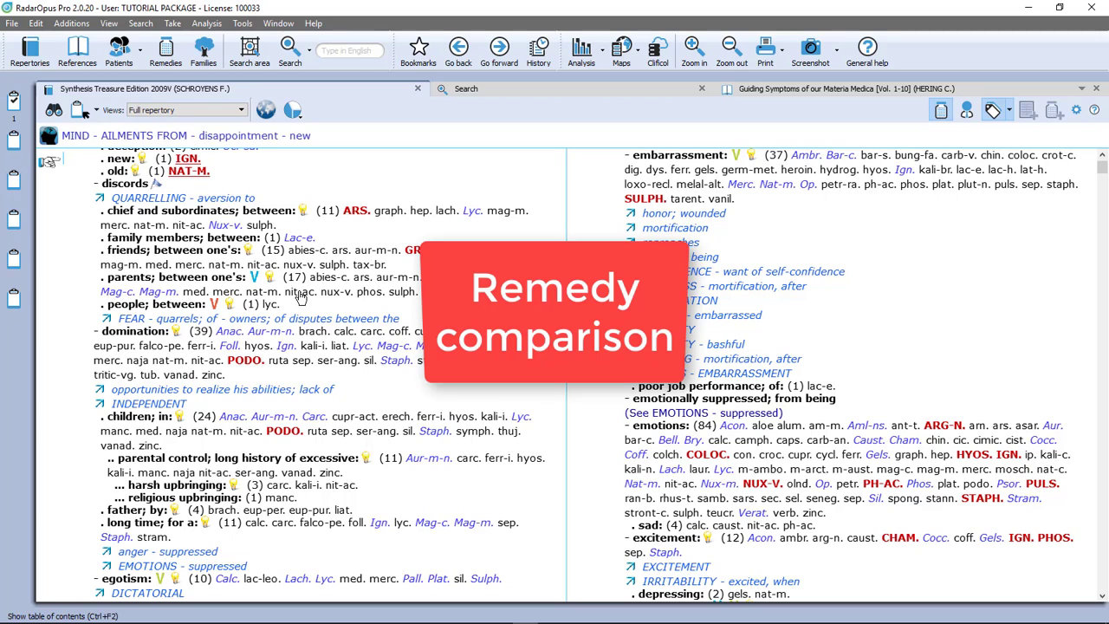
mouse_move(189, 160)
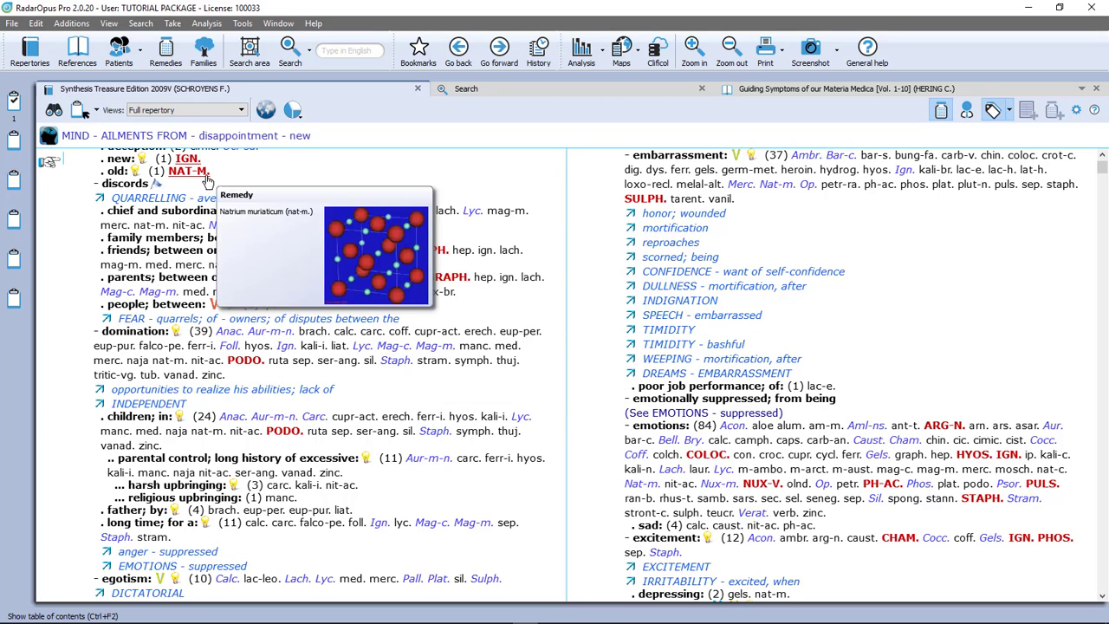
mouse_move(246, 176)
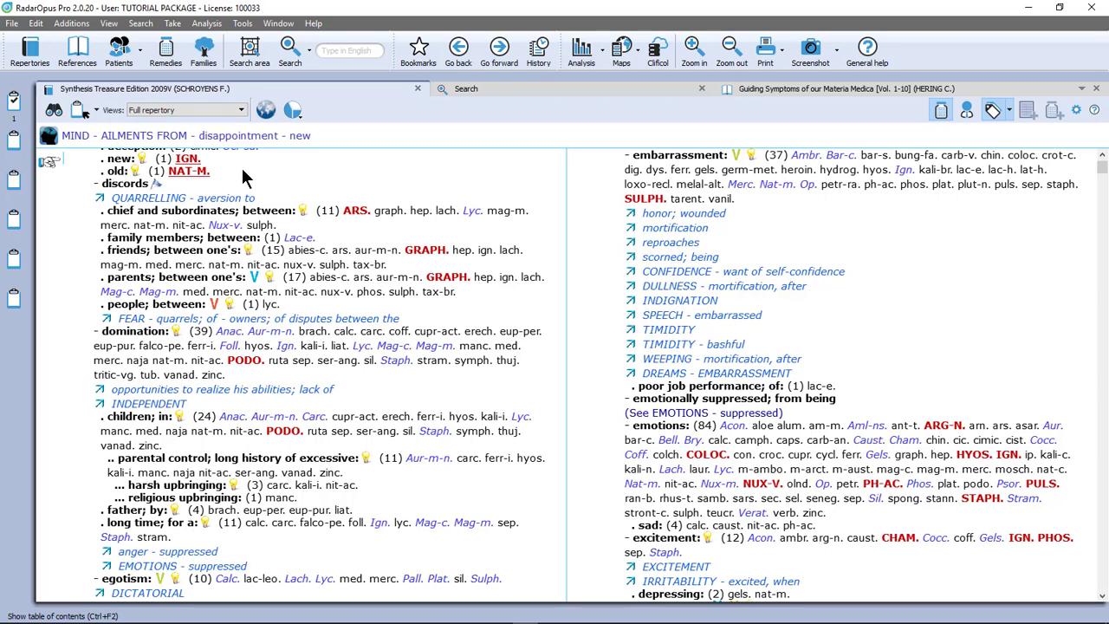
mouse_move(274, 104)
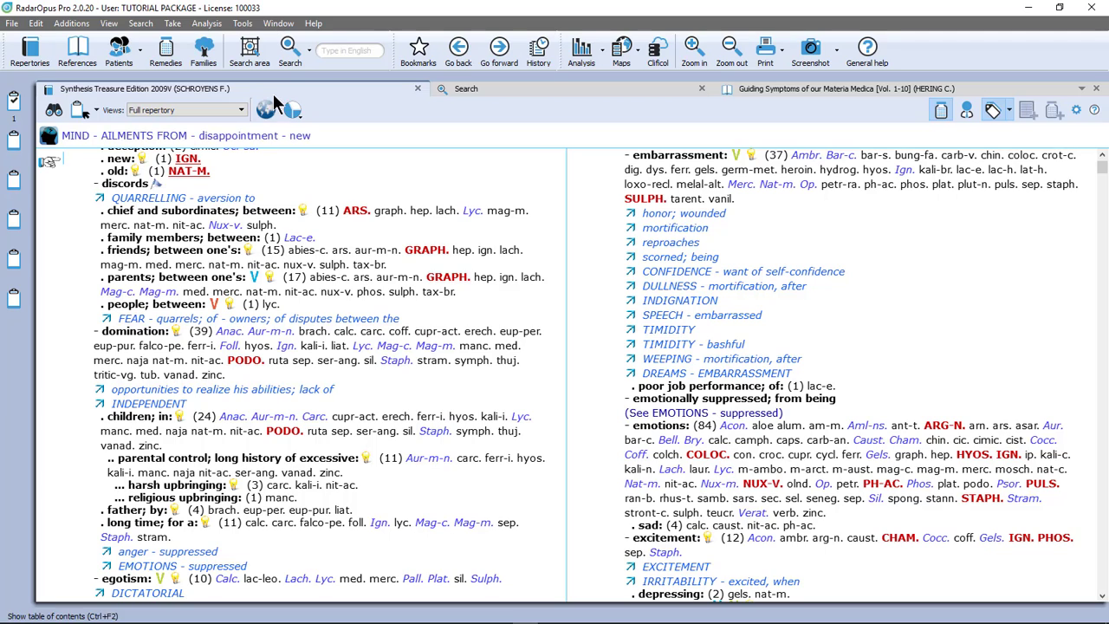
Bring up the Search command menu from the 'disappointment - new' rubric view.
click(290, 48)
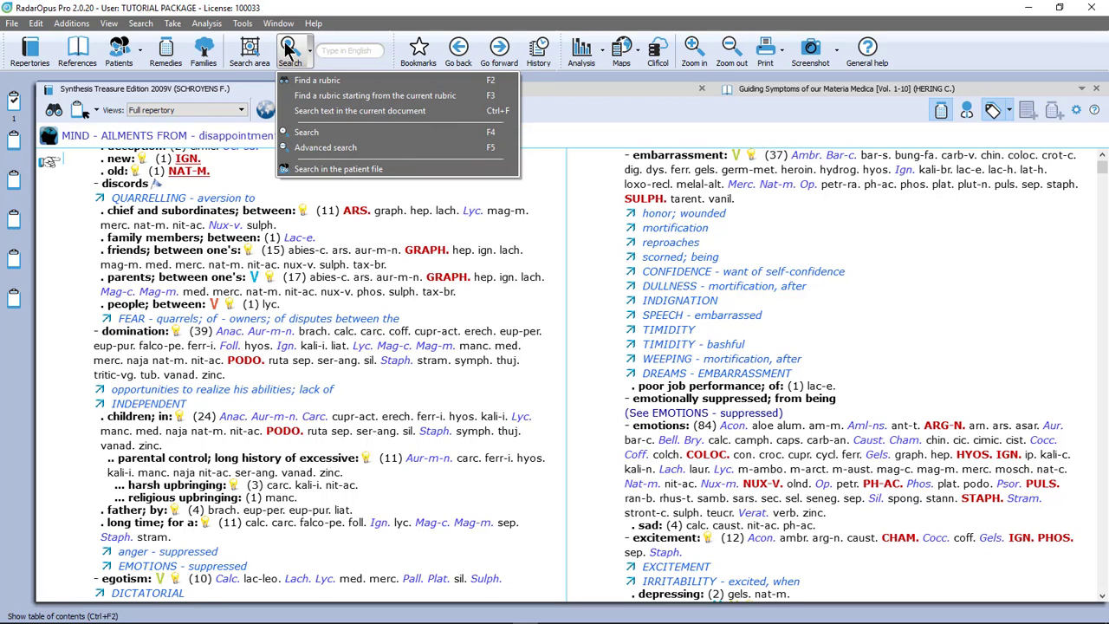
Clear the searches and enter Ignatia amara plus Natrium muriaticum as the two remedies.
click(305, 132)
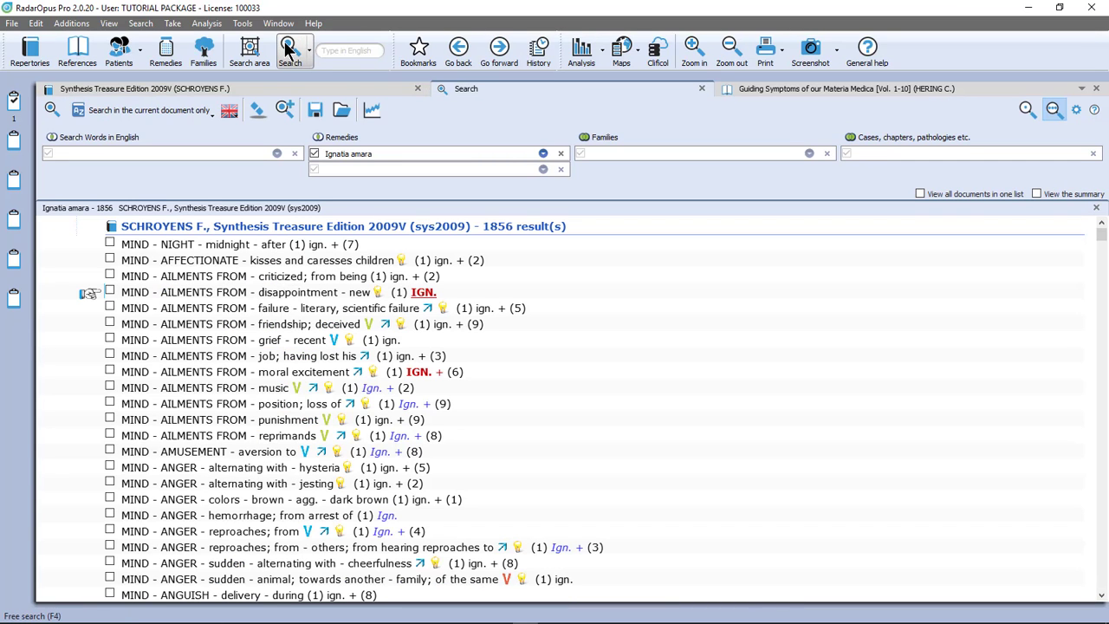
click(257, 111)
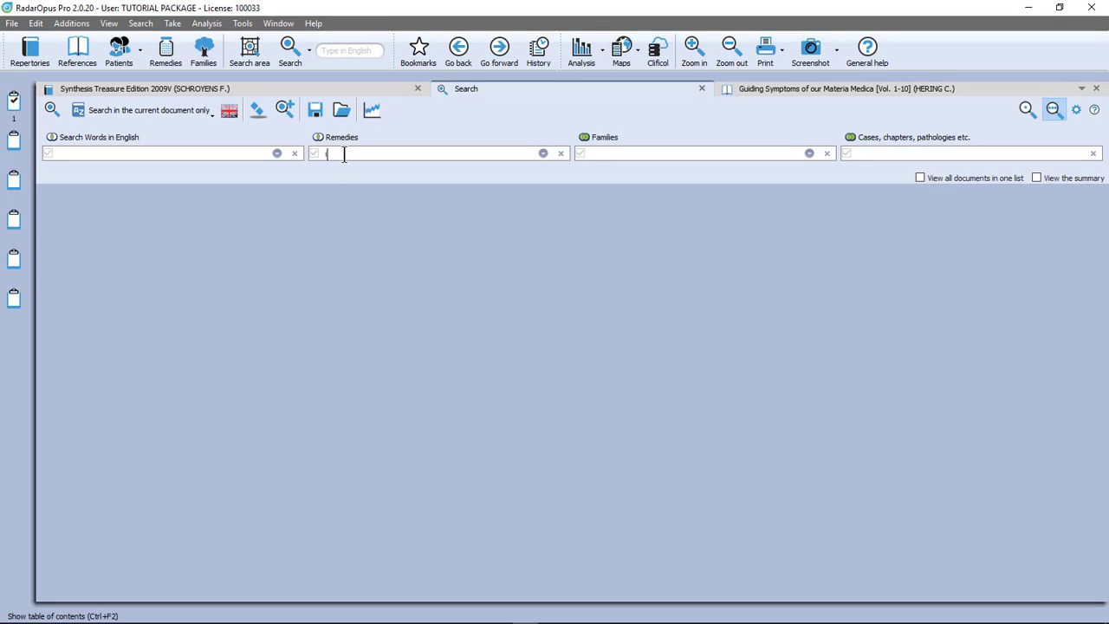
text(gn.)
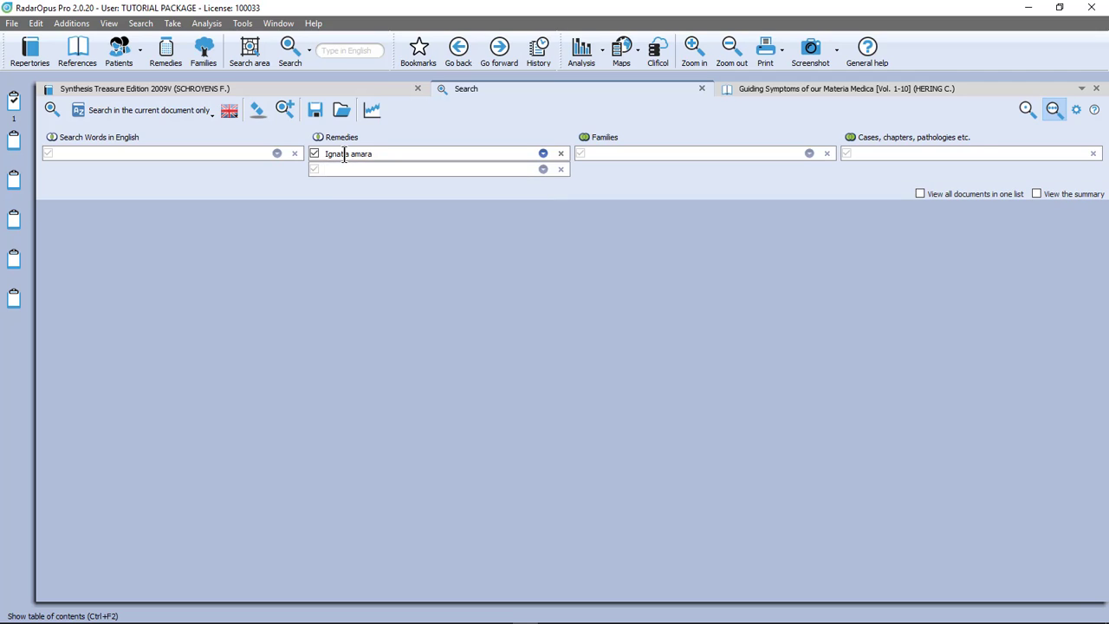
text(nat-m.)
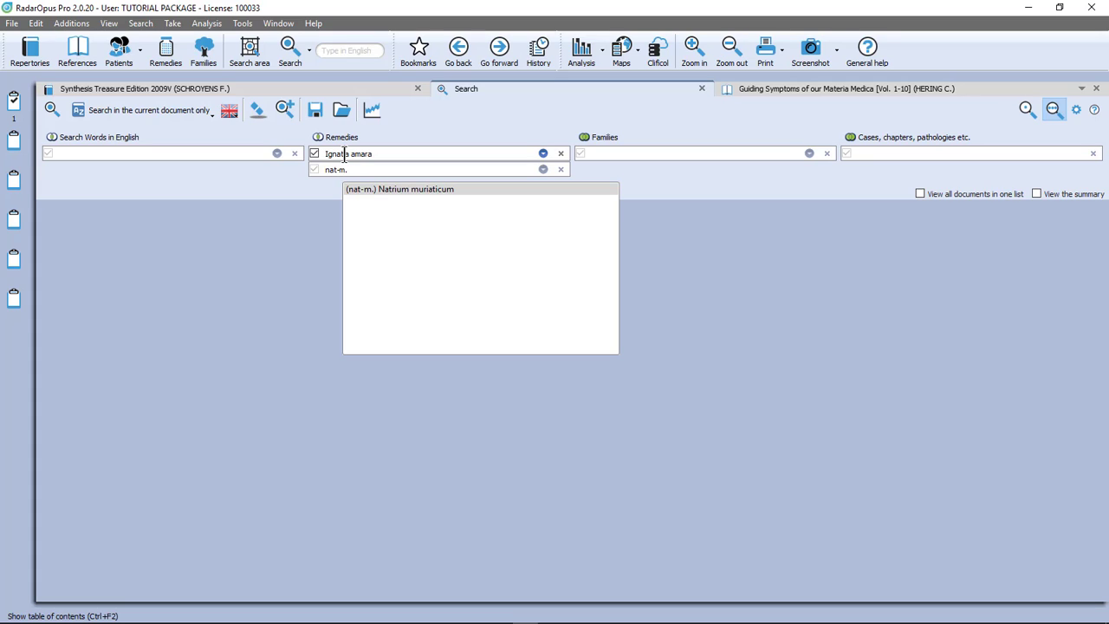
click(399, 189)
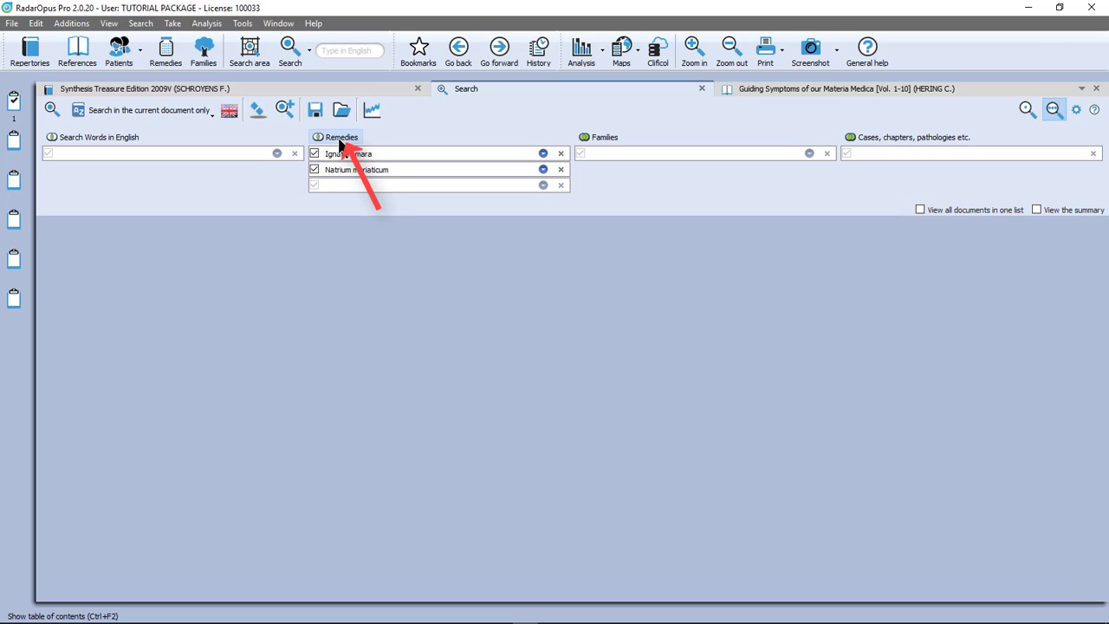
Search for both remedies together, listing 3476 rubrics containing Ignatia and Natrum muriaticum.
click(340, 137)
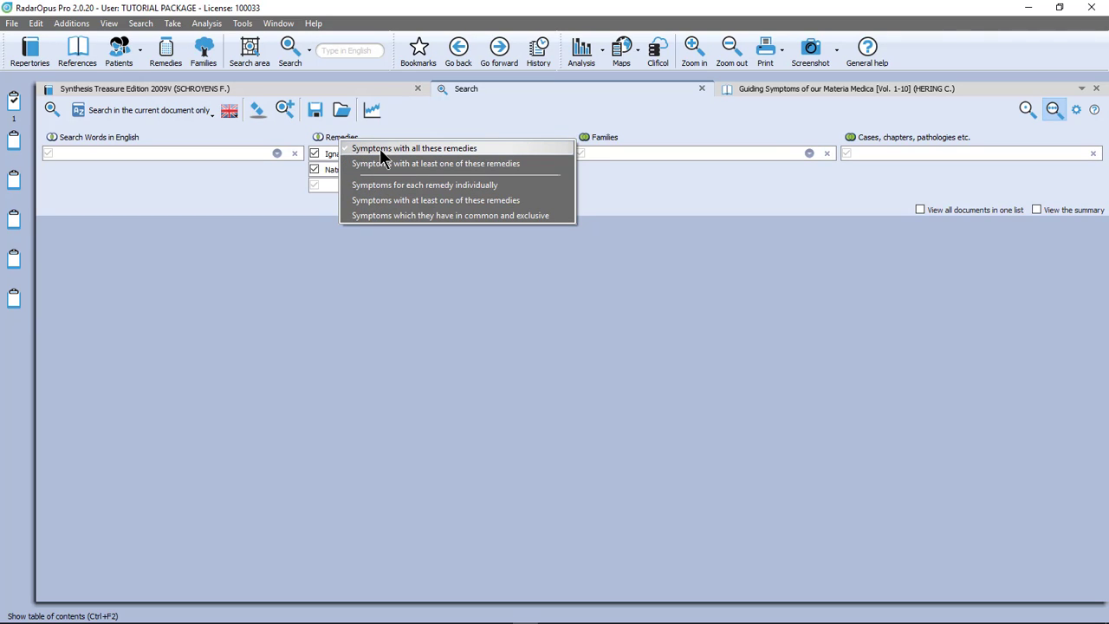
mouse_move(437, 153)
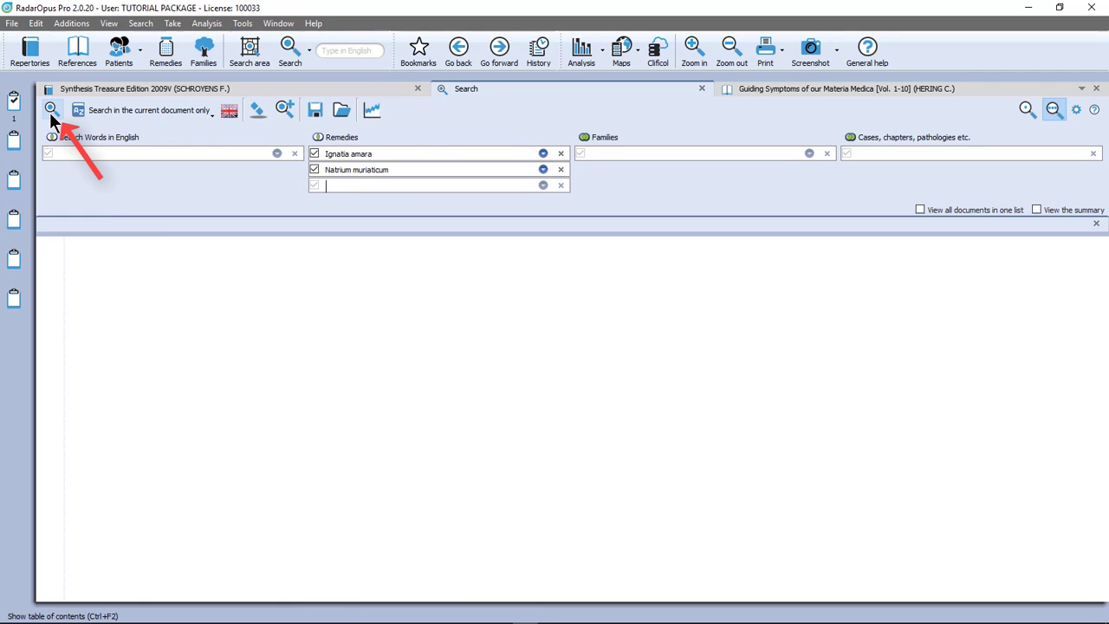
click(50, 109)
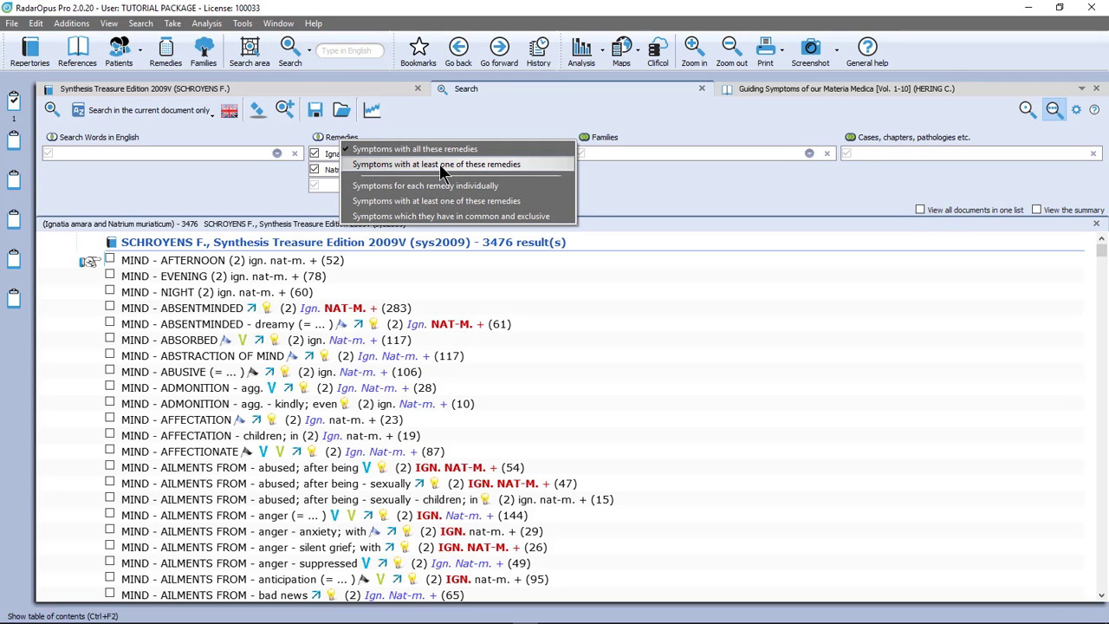
mouse_move(437, 185)
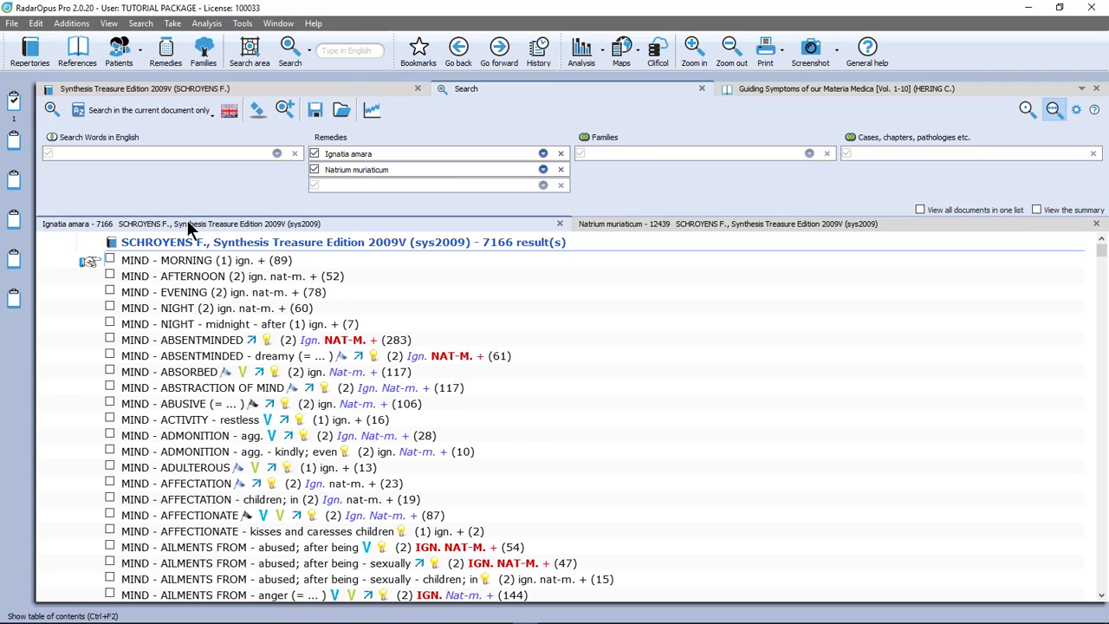
mouse_move(218, 270)
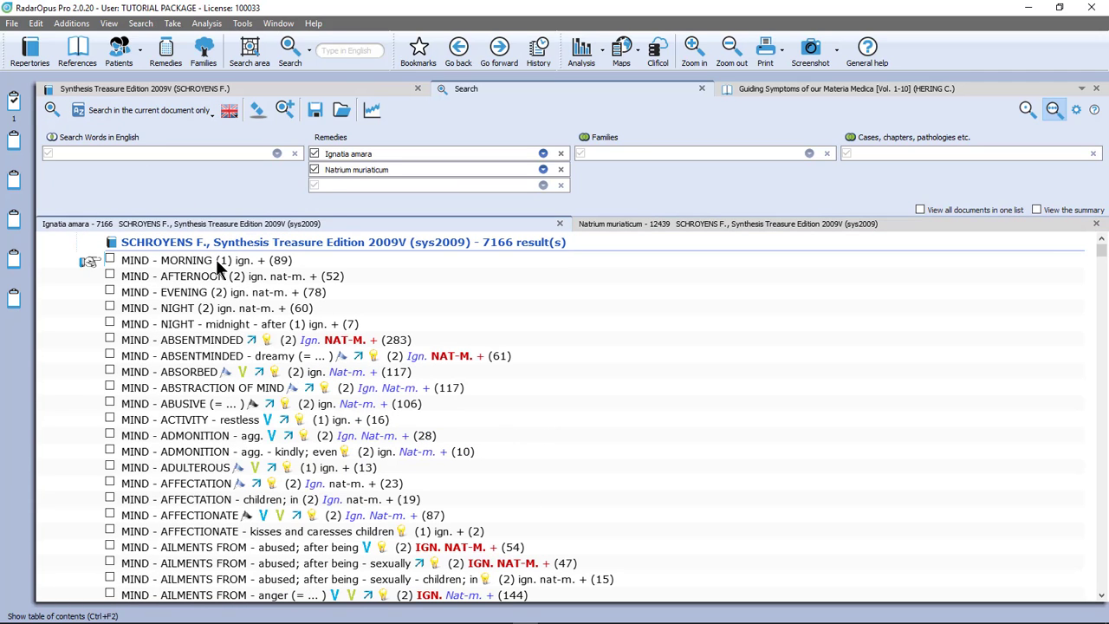
mouse_move(243, 277)
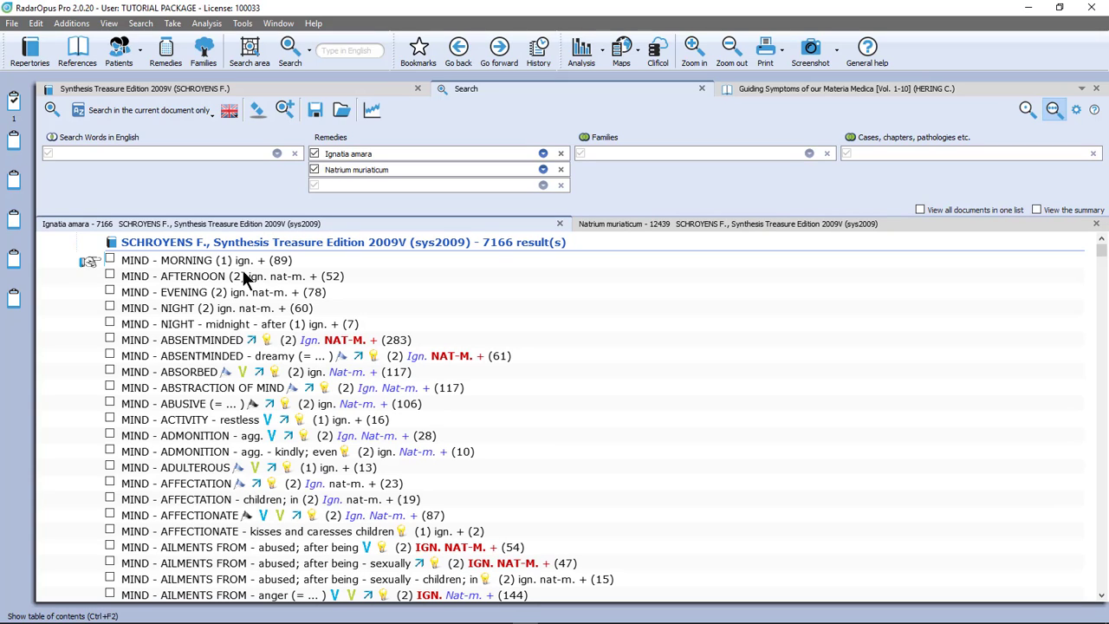
mouse_move(286, 291)
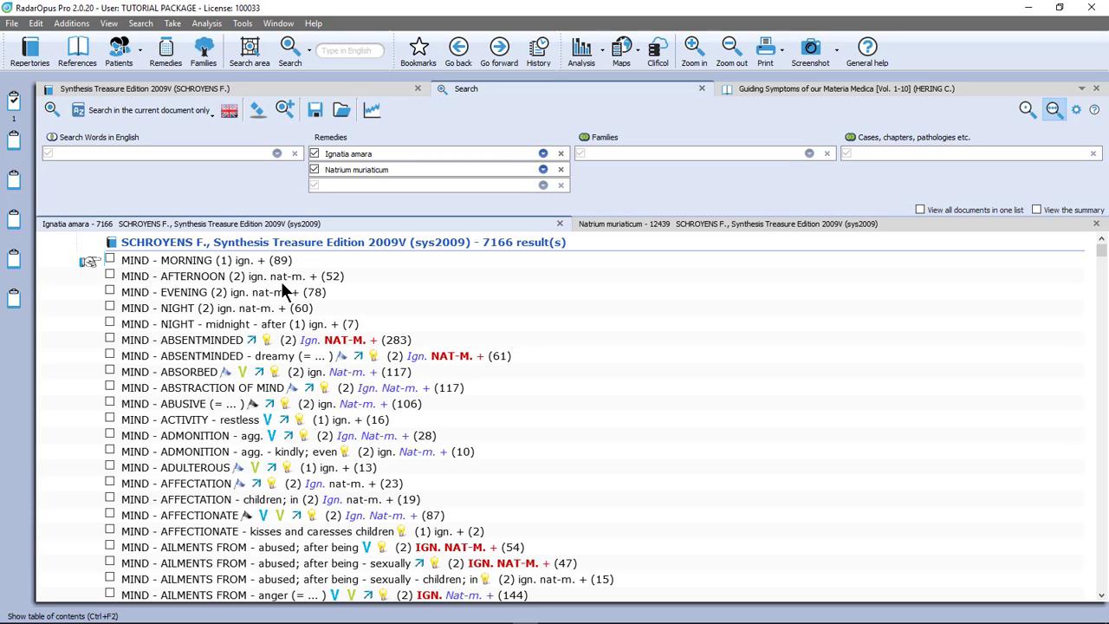
mouse_move(343, 349)
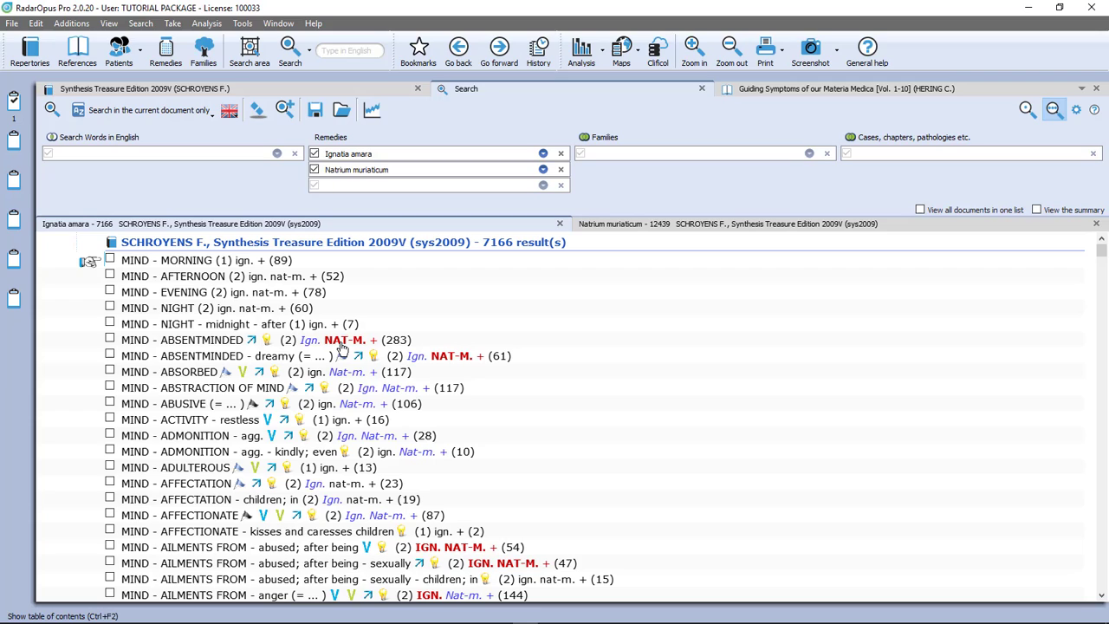
mouse_move(362, 357)
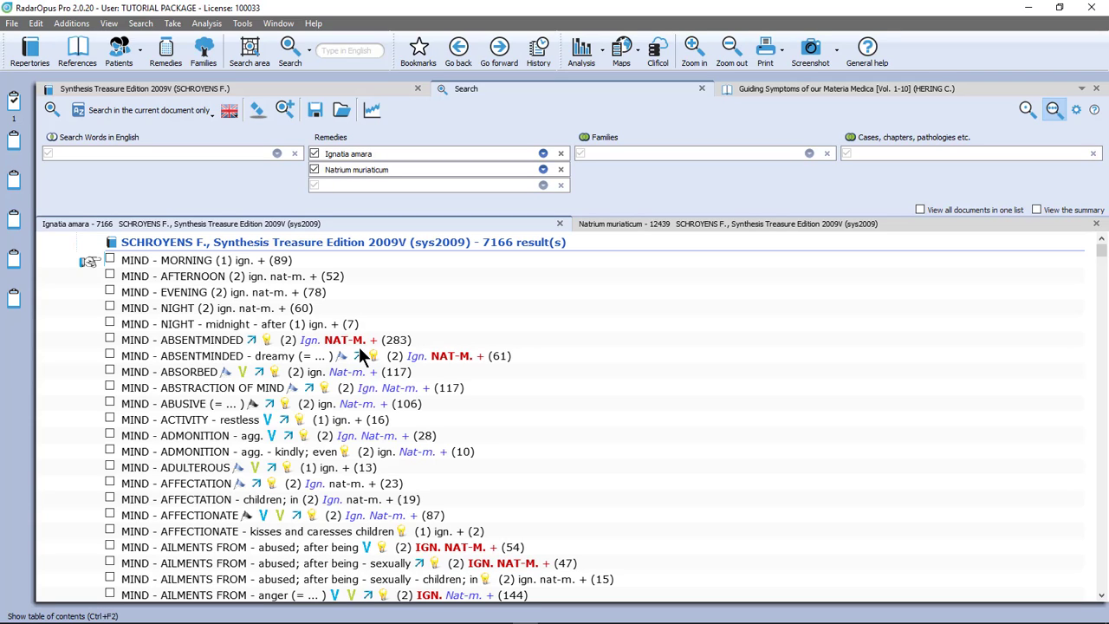
mouse_move(617, 275)
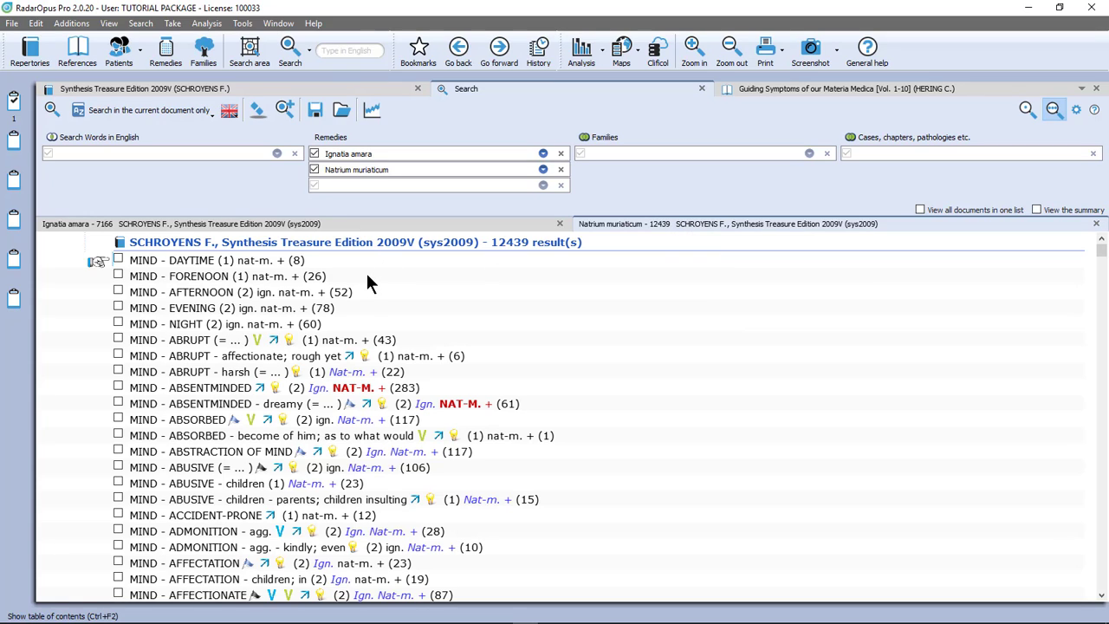
mouse_move(286, 292)
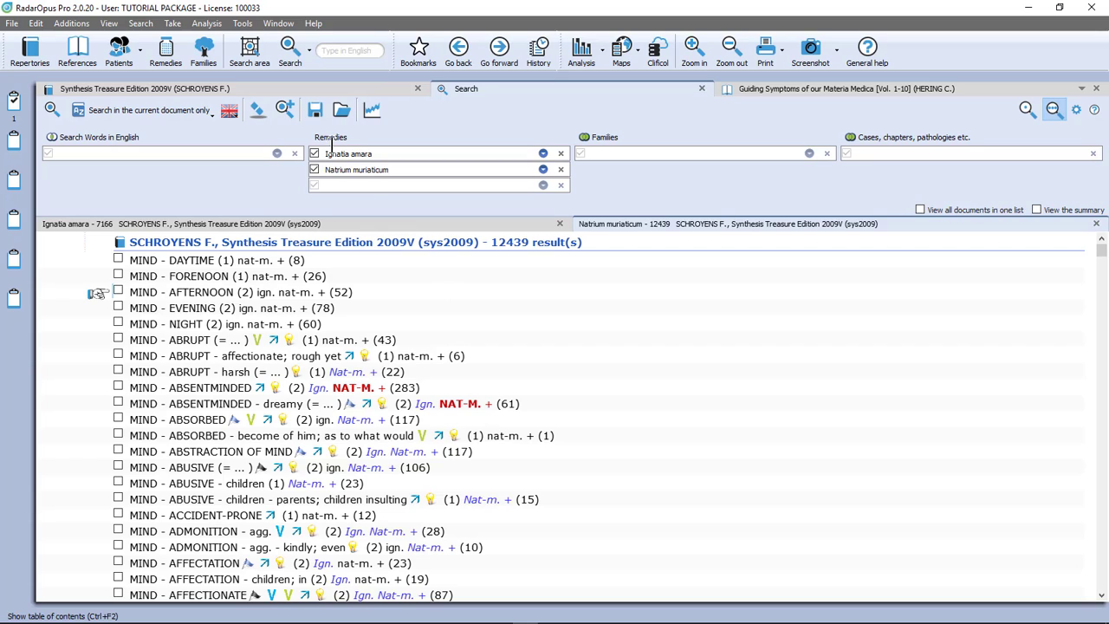
Switch to common-and-exclusive results and review the three tabs: 3476 shared, 3690 Ignatia-only, 8963 Natrum-only.
click(329, 137)
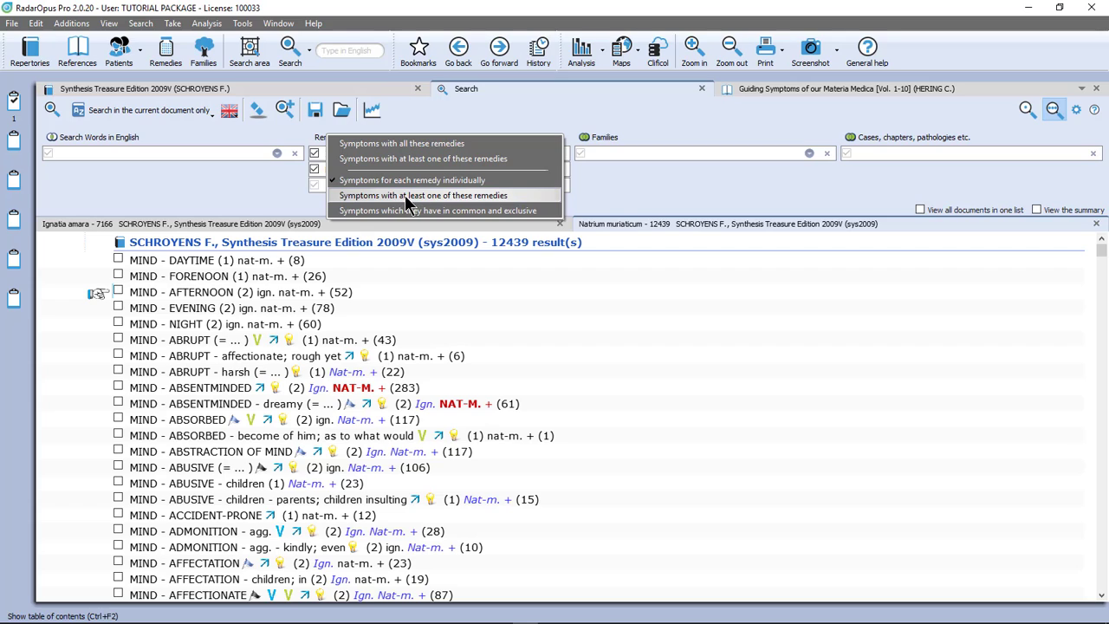
mouse_move(412, 178)
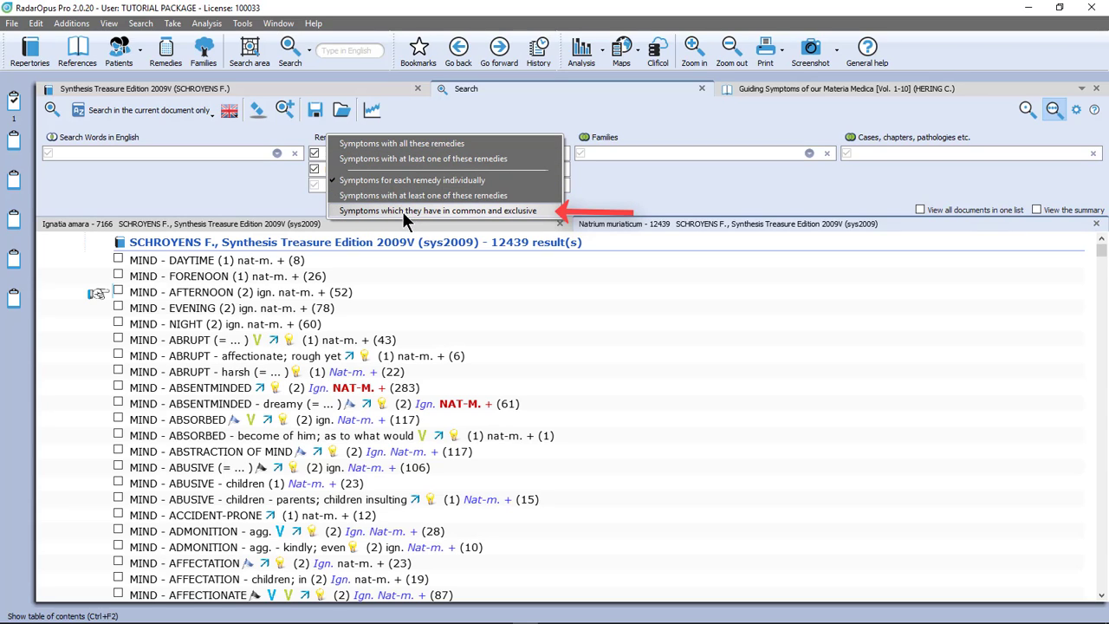
mouse_move(434, 218)
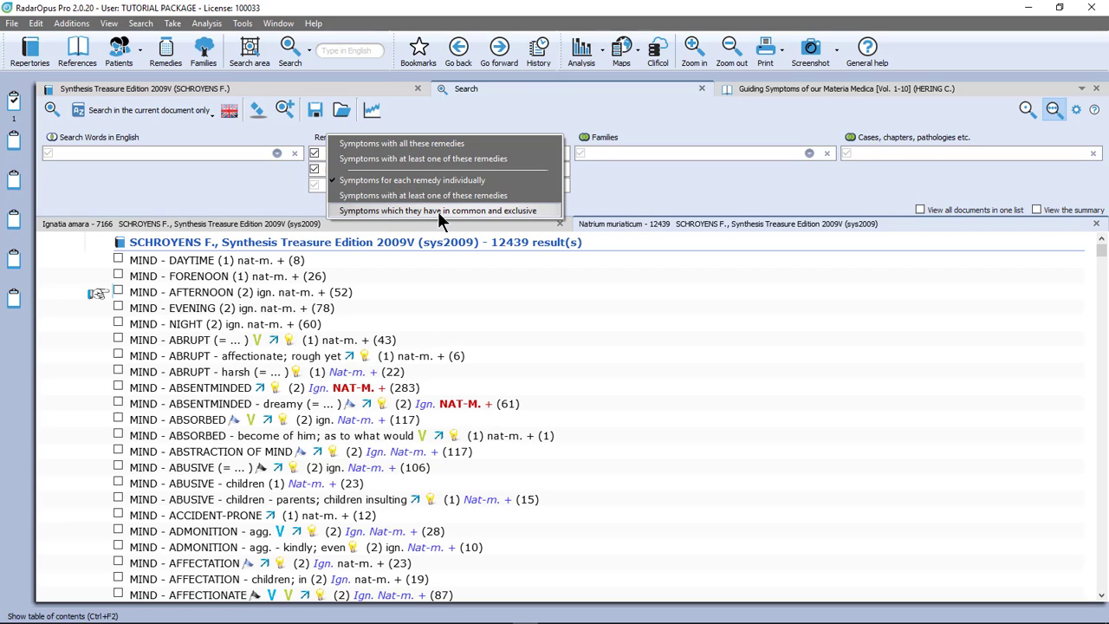
click(437, 211)
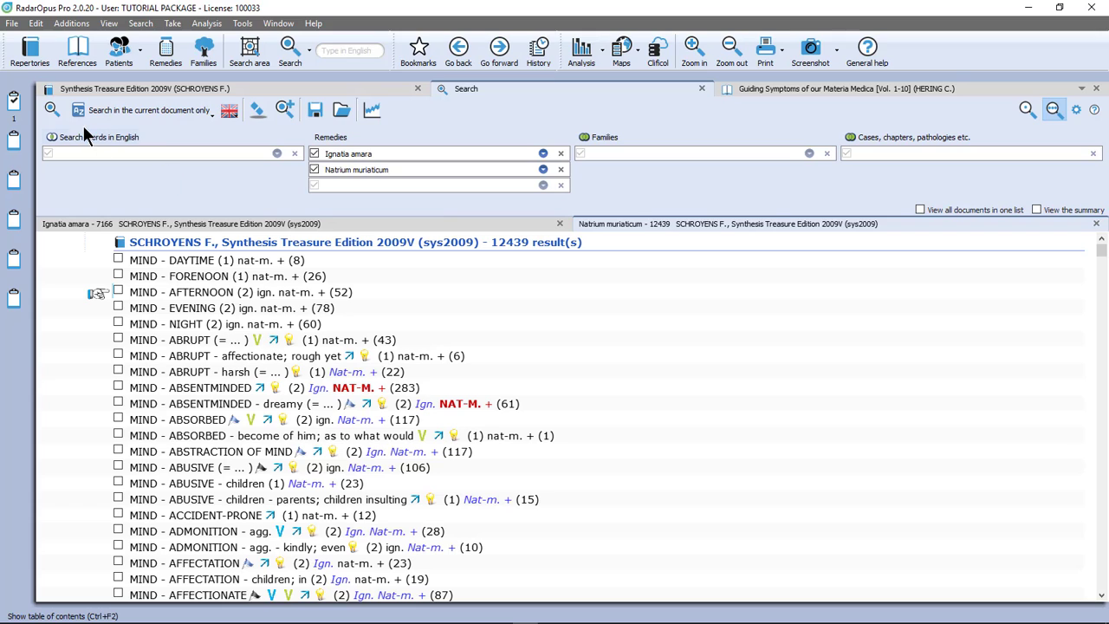
mouse_move(52, 109)
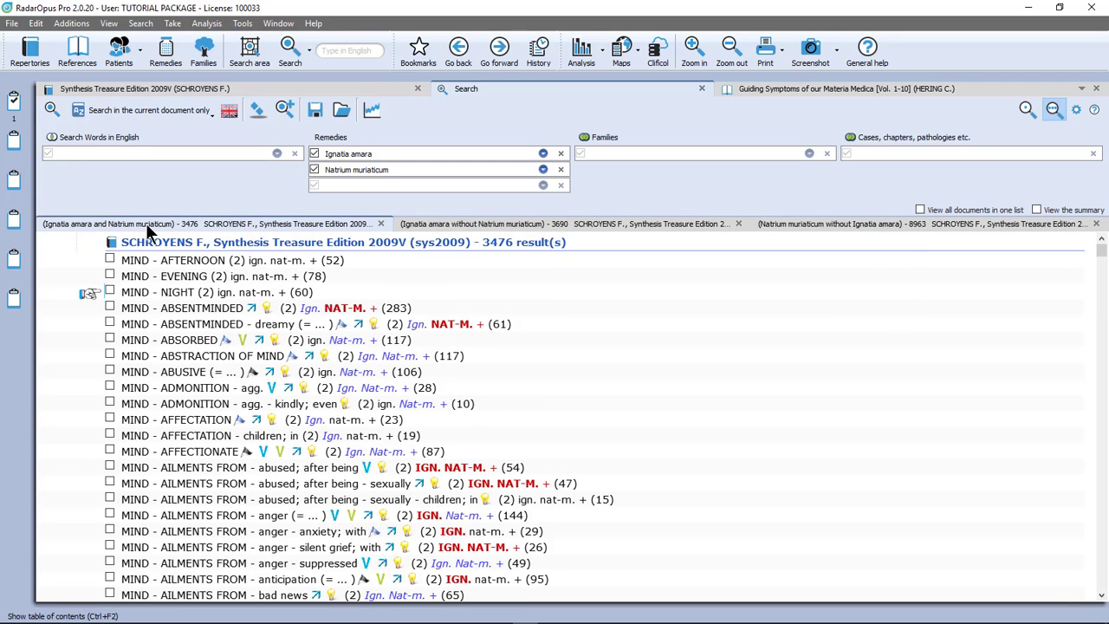
click(485, 224)
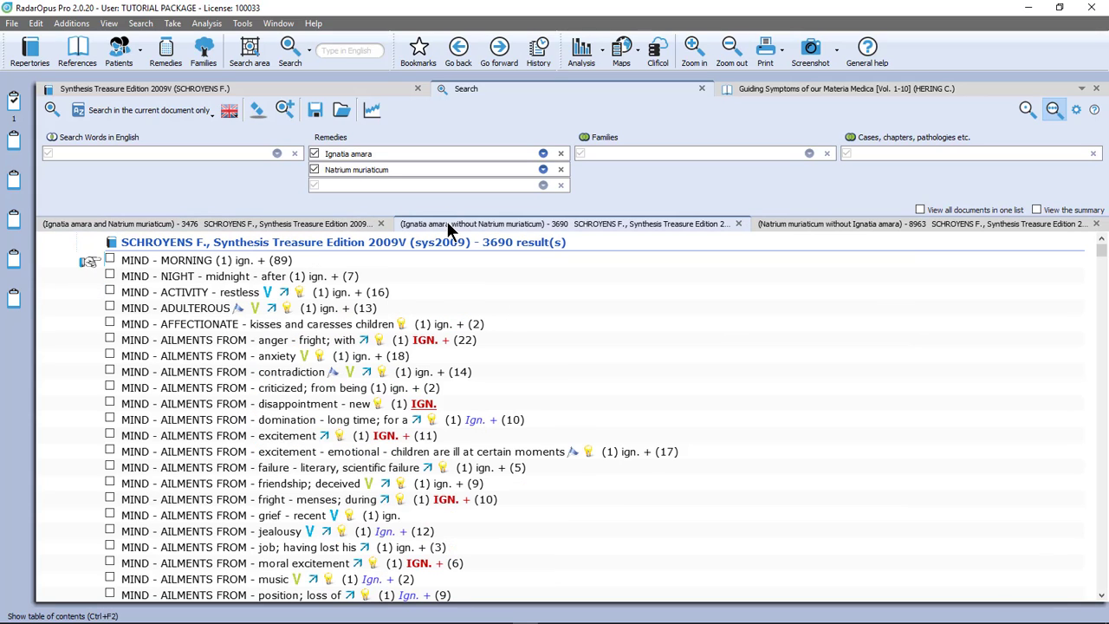
mouse_move(465, 234)
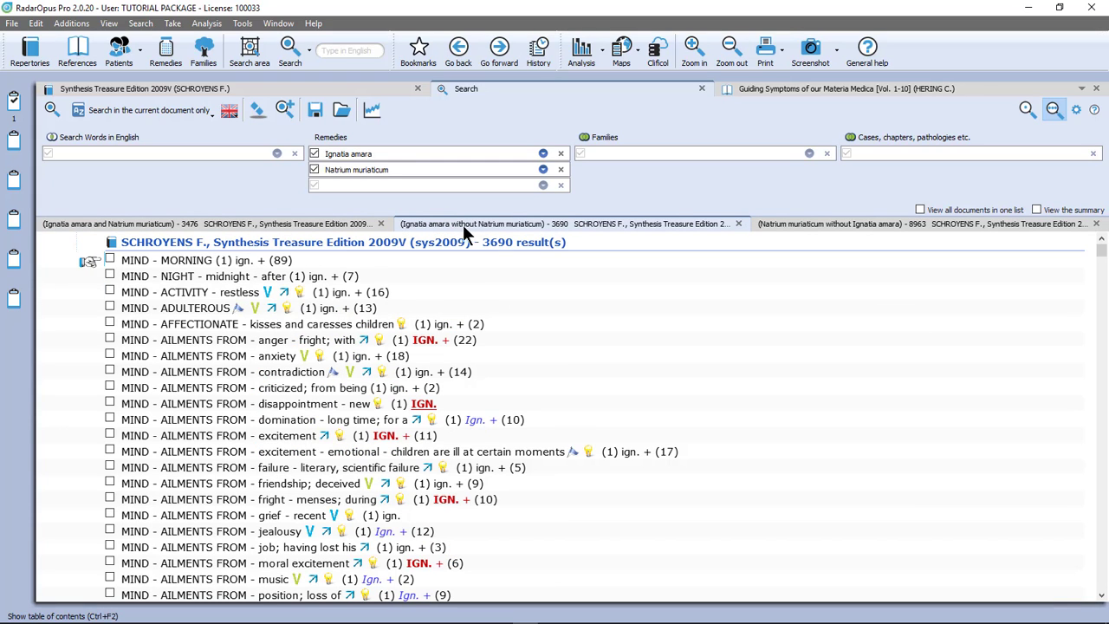
click(832, 224)
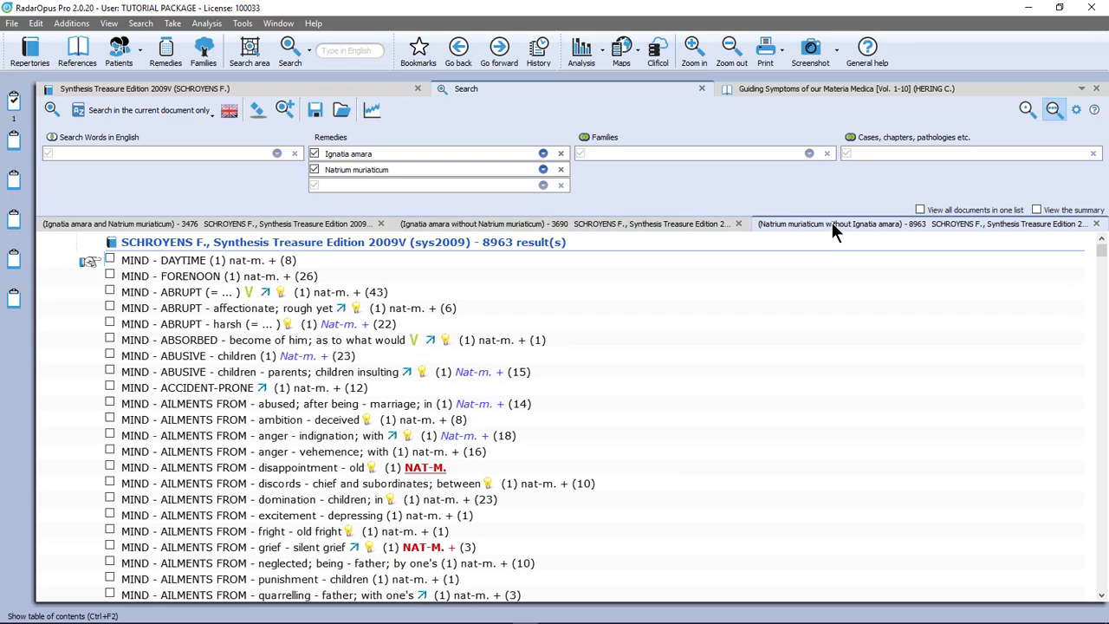
click(208, 224)
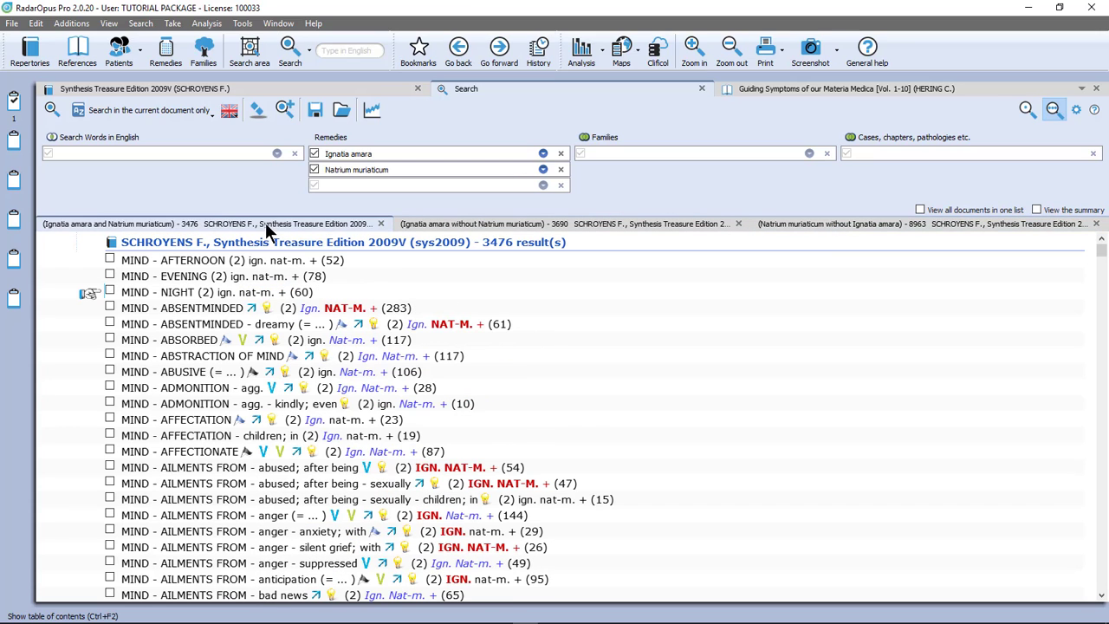